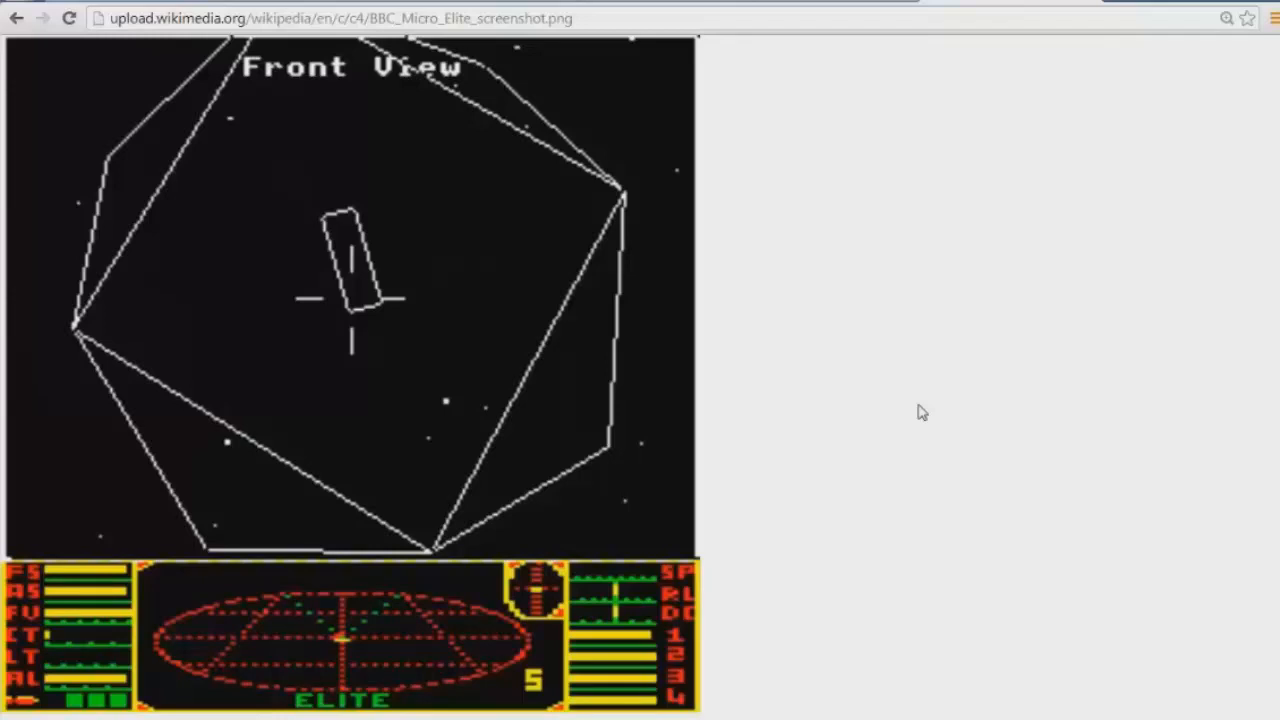
pyautogui.moveTo(655, 390)
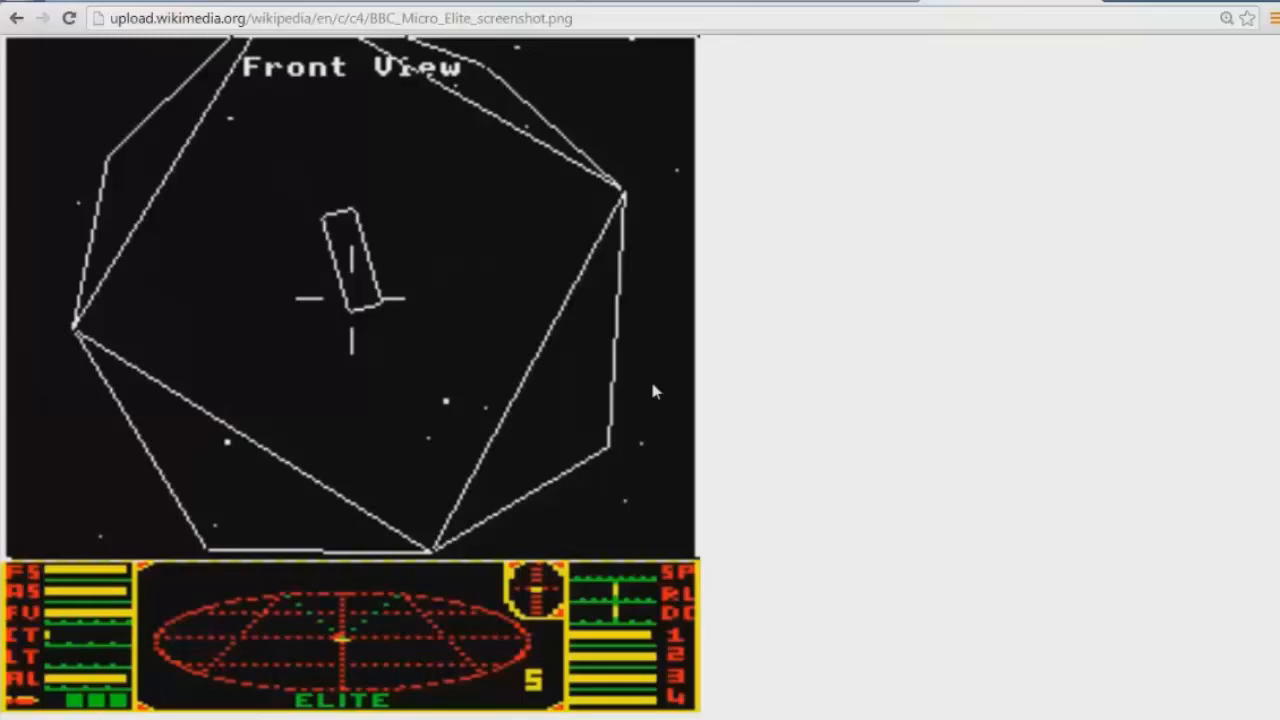
pyautogui.moveTo(385, 625)
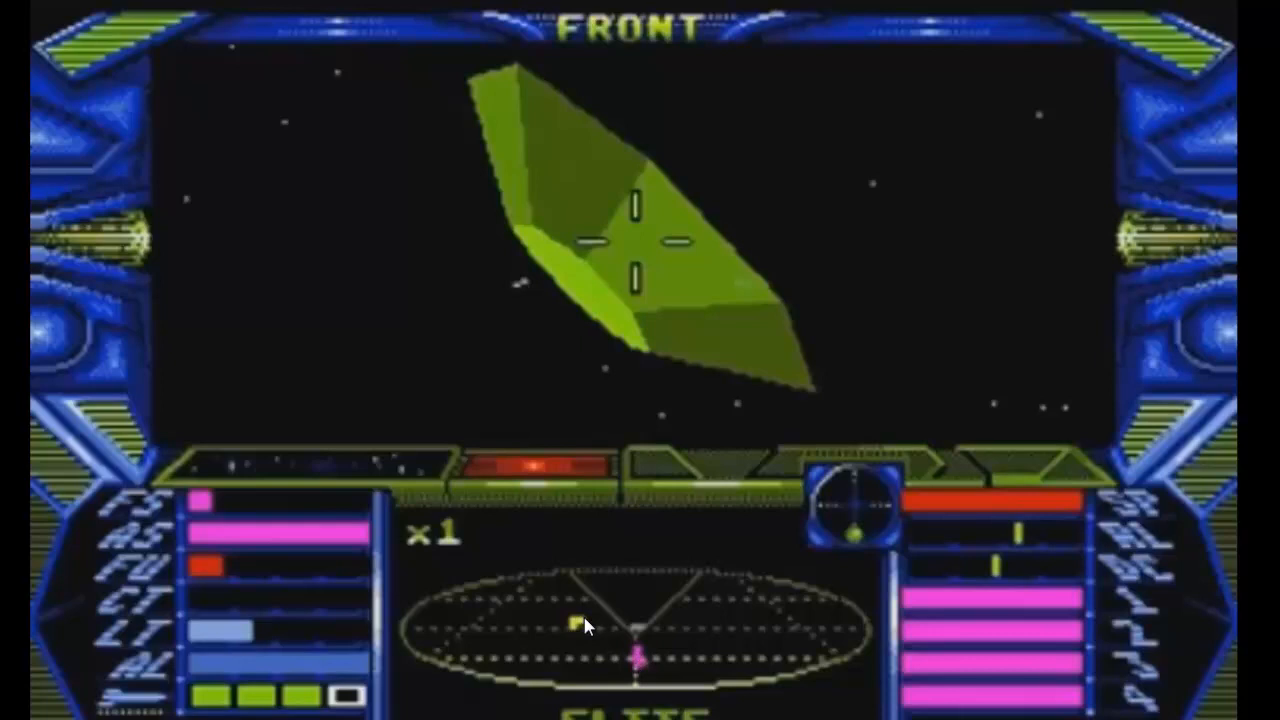
pyautogui.moveTo(678, 660)
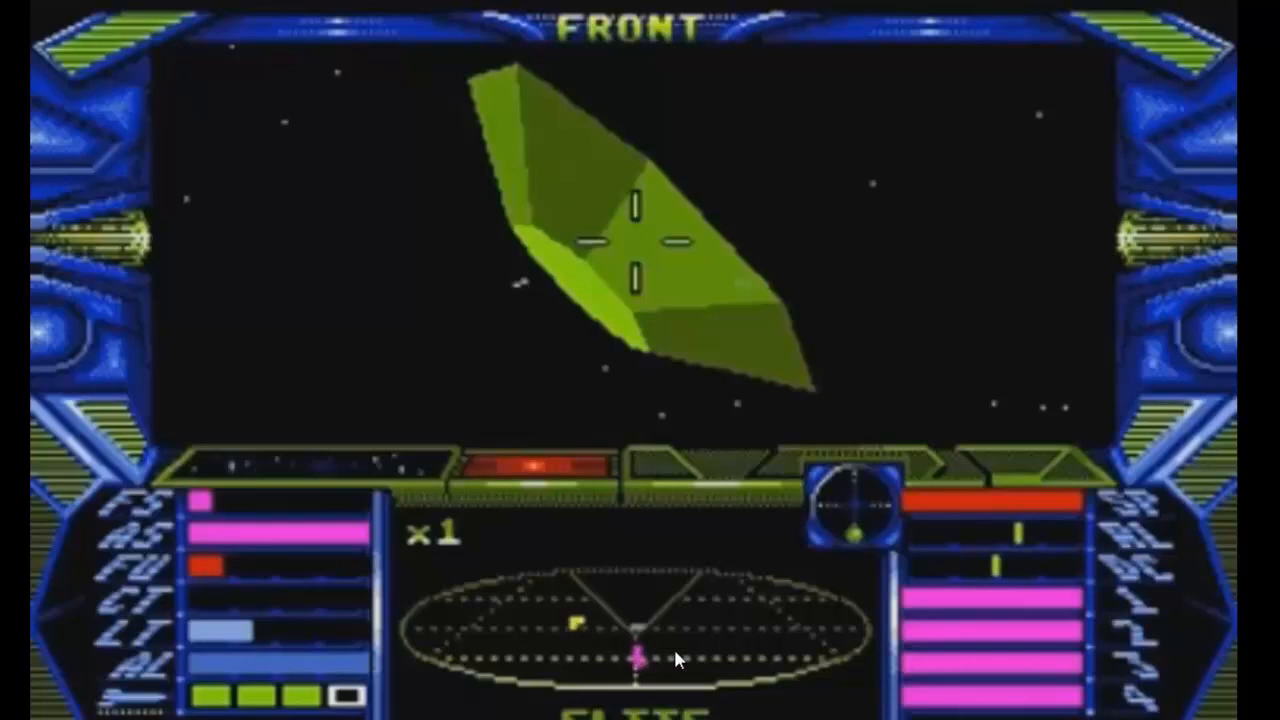
pyautogui.moveTo(548, 695)
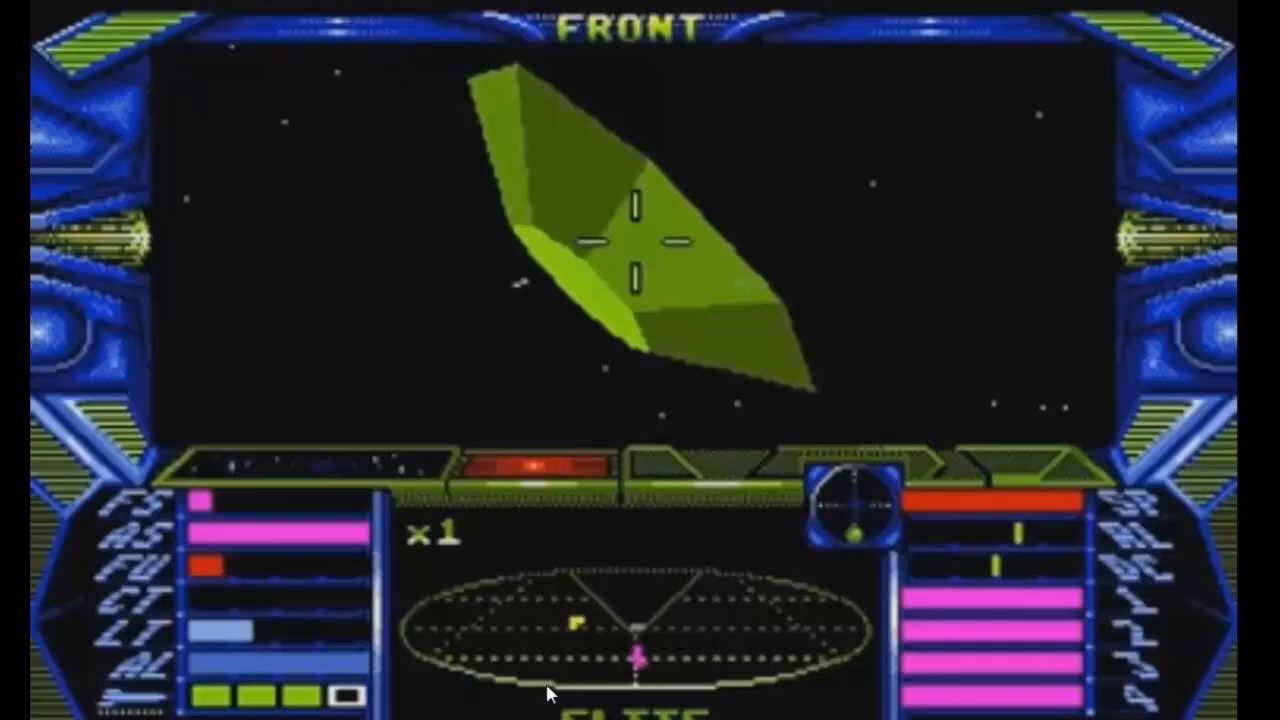
pyautogui.moveTo(575, 630)
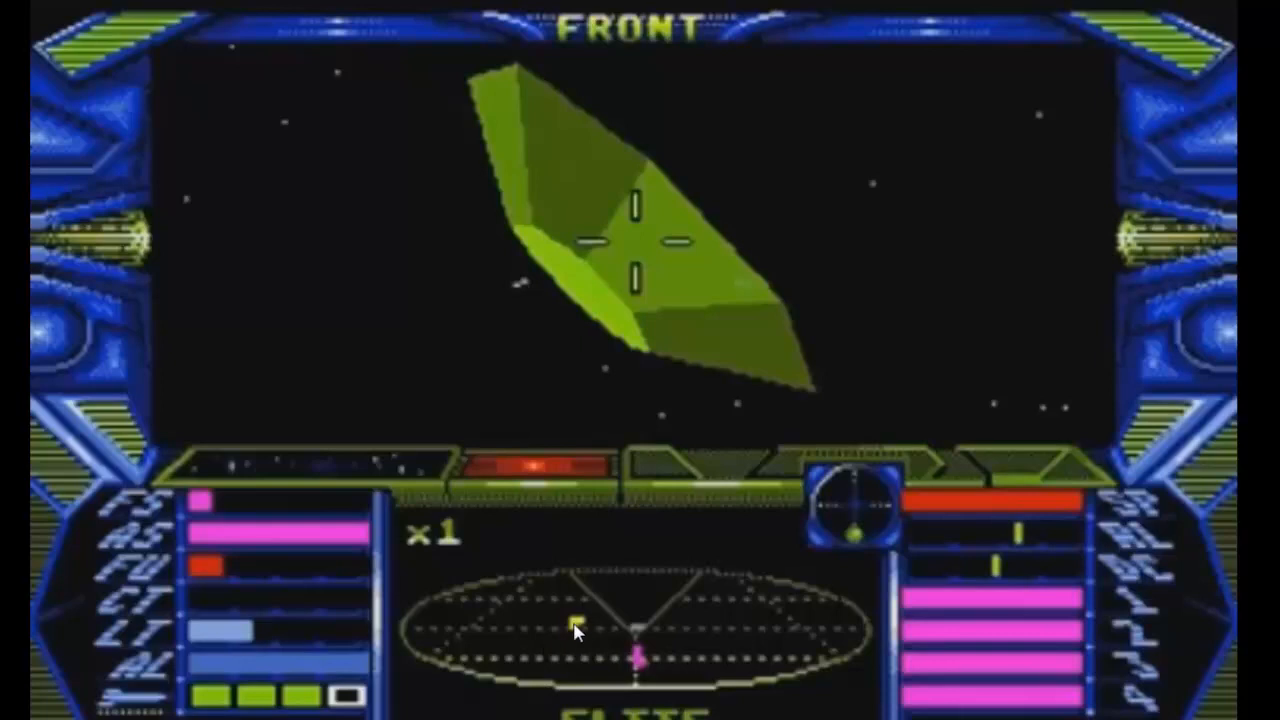
pyautogui.moveTo(583, 630)
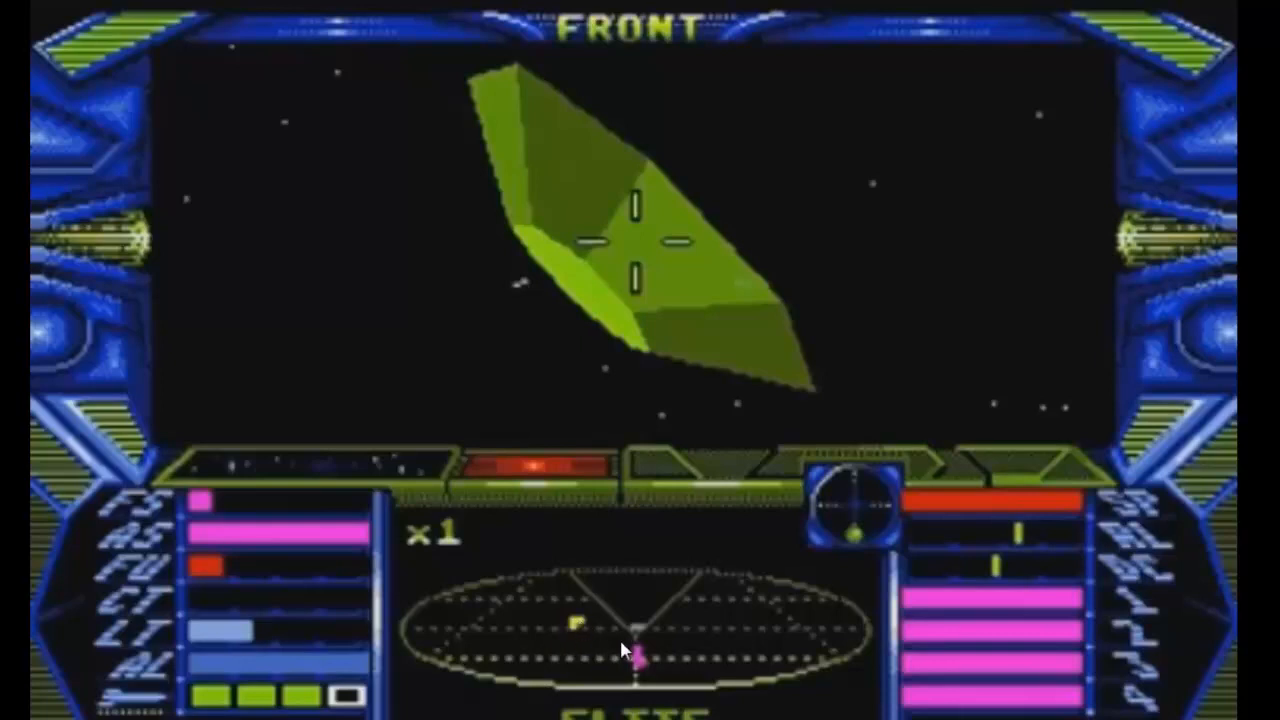
pyautogui.moveTo(517, 650)
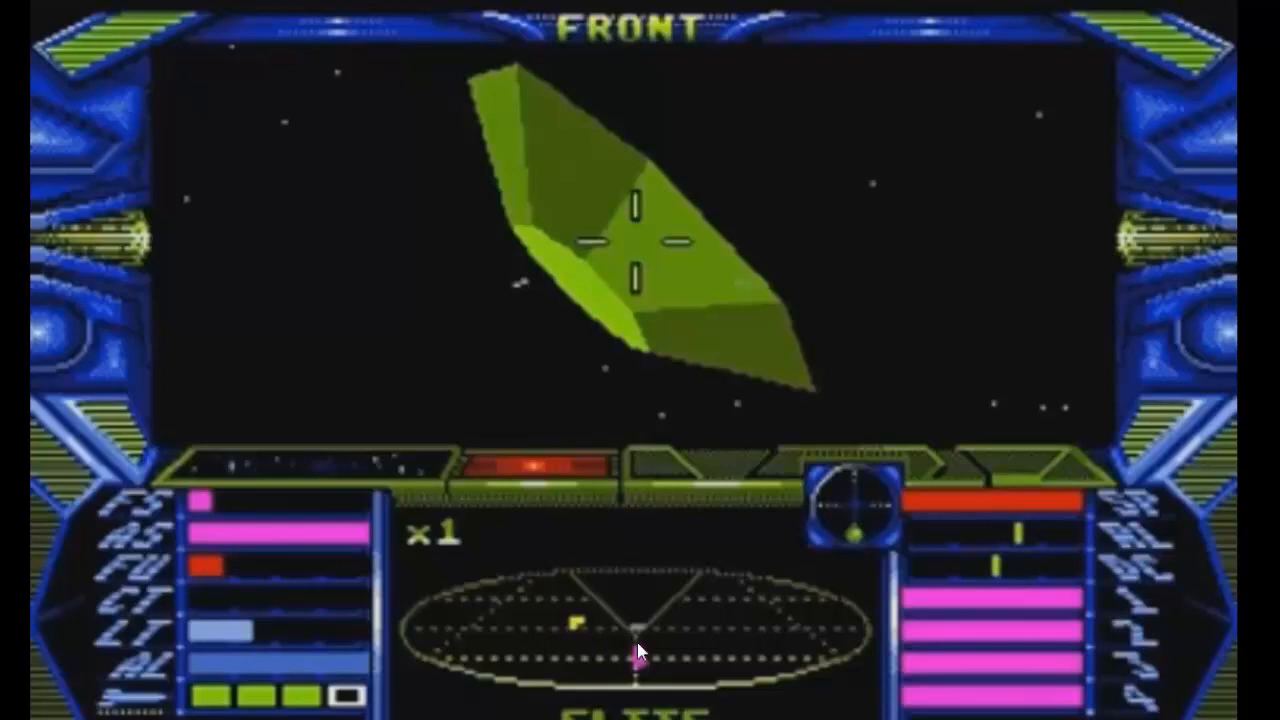
pyautogui.moveTo(820, 630)
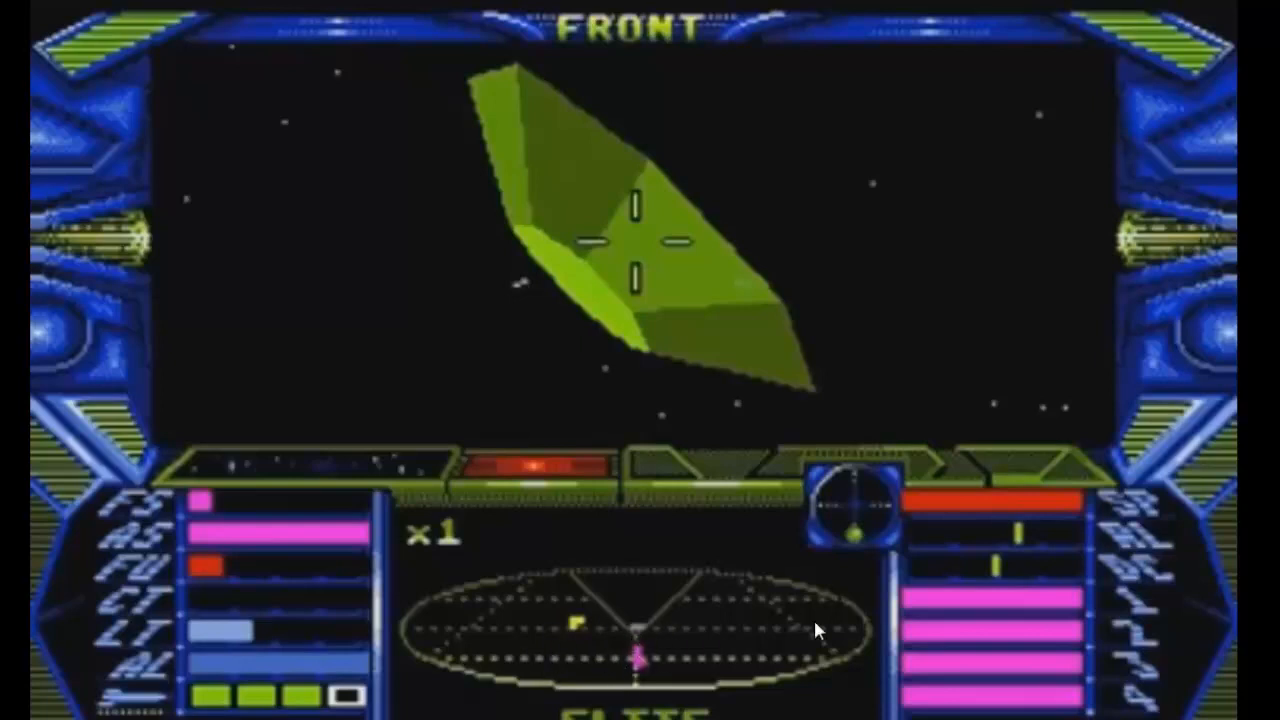
pyautogui.moveTo(492, 651)
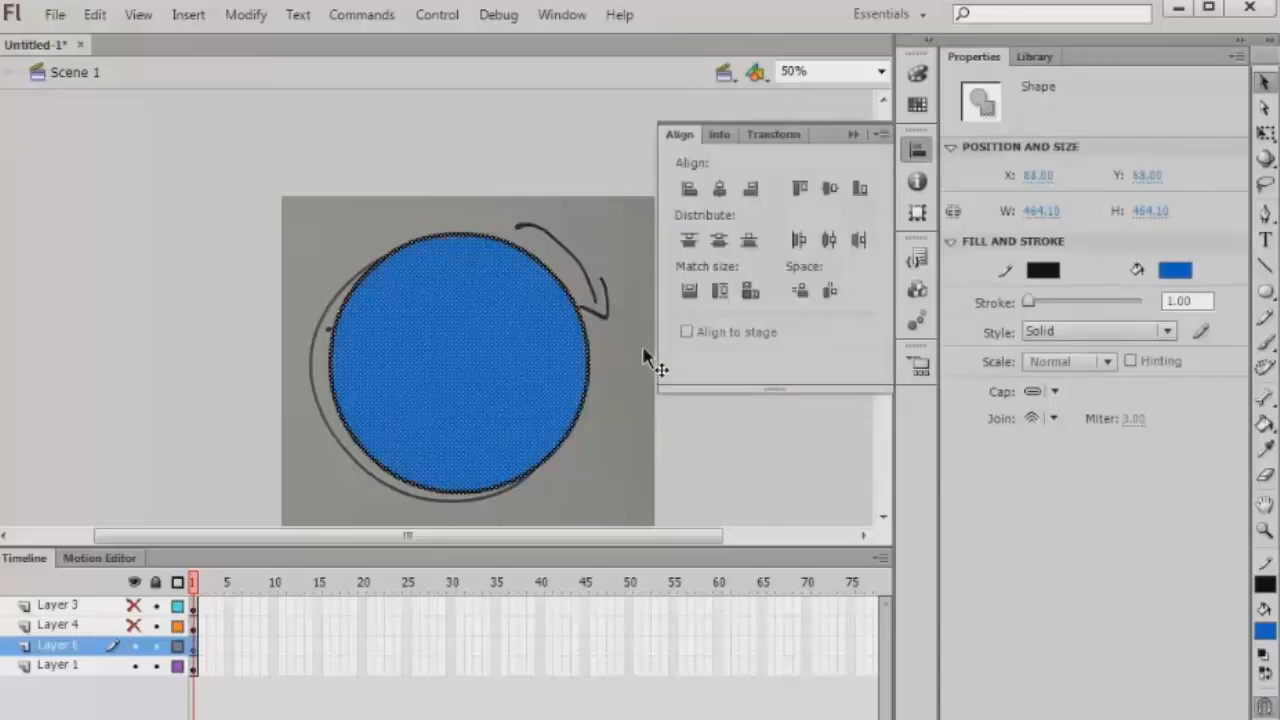
pyautogui.moveTo(700, 338)
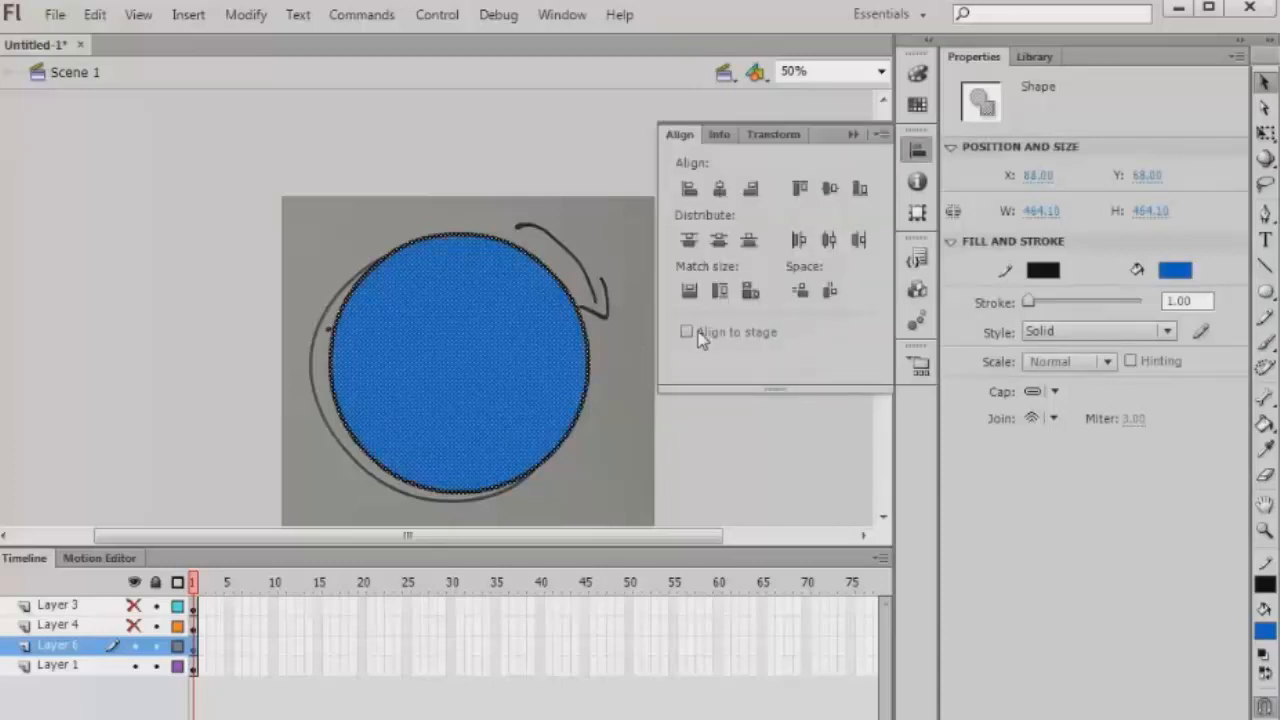
# - Align the radar circle to the stage and set the stage background to black
pyautogui.click(686, 331)
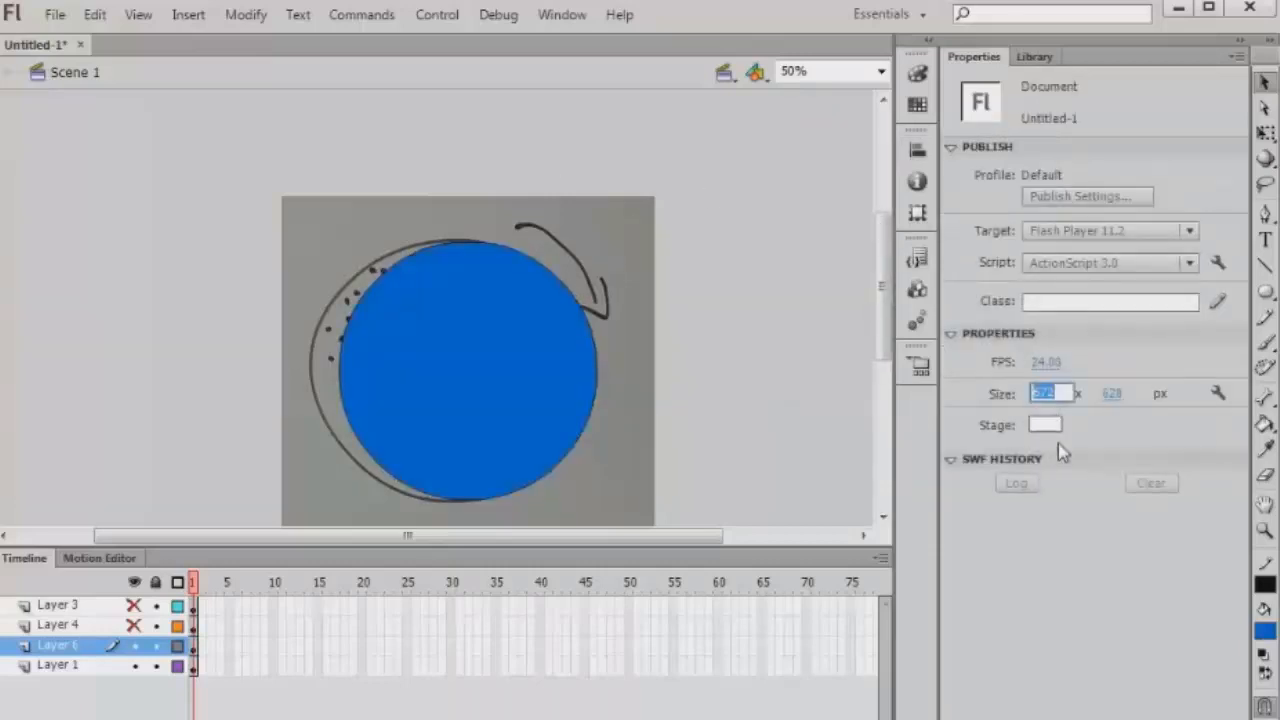
pyautogui.click(1111, 393)
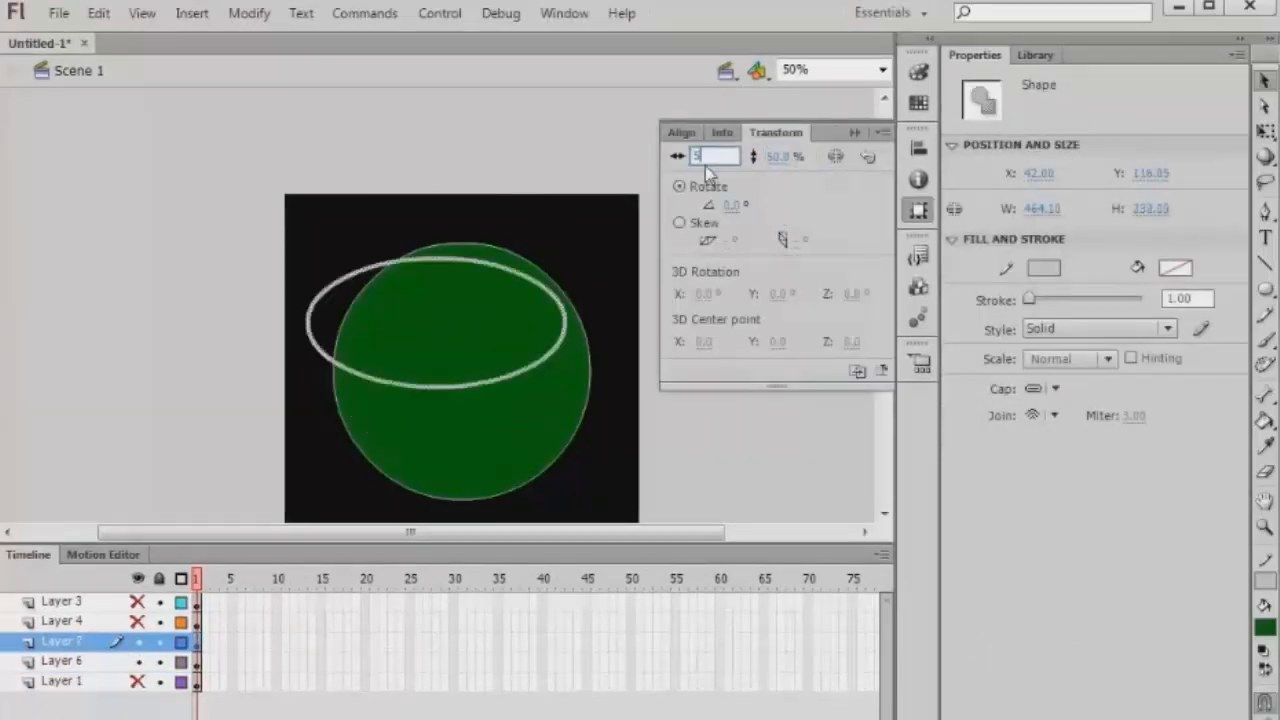
# - Scale copies of the circle down in the Transform panel into an inner ring and a tiny centre dot
pyautogui.click(681, 132)
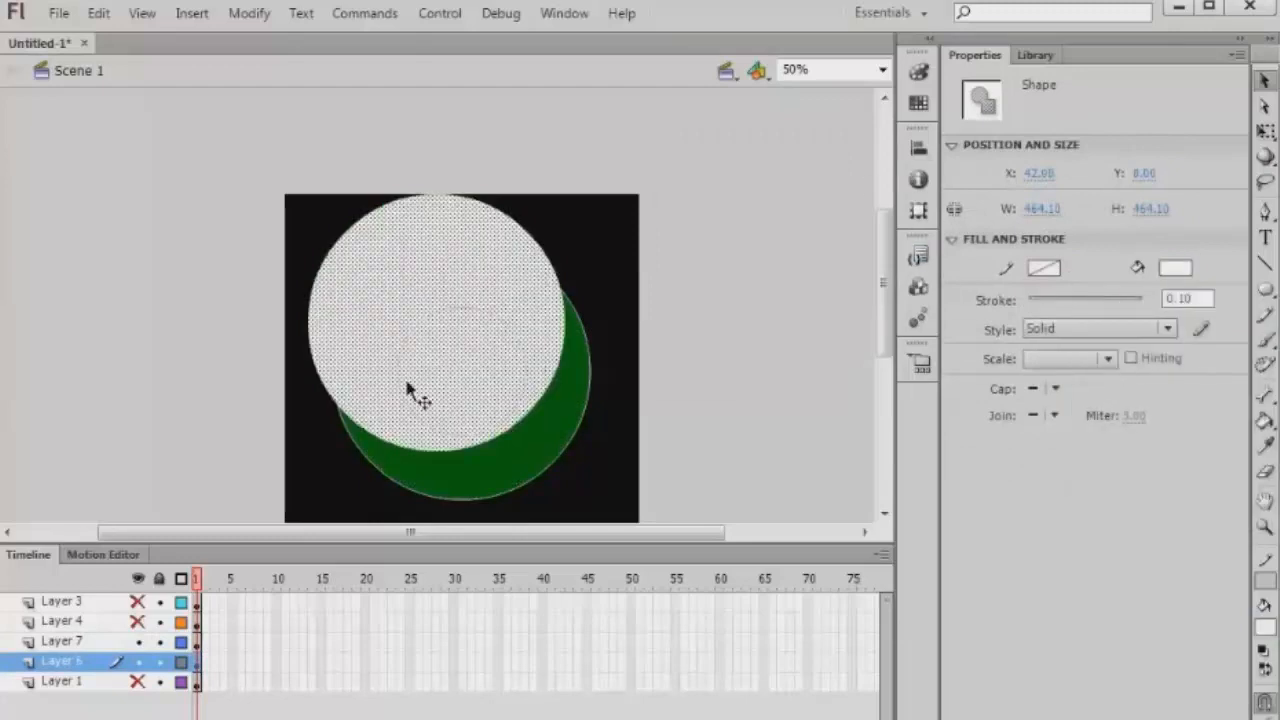
pyautogui.click(918, 209)
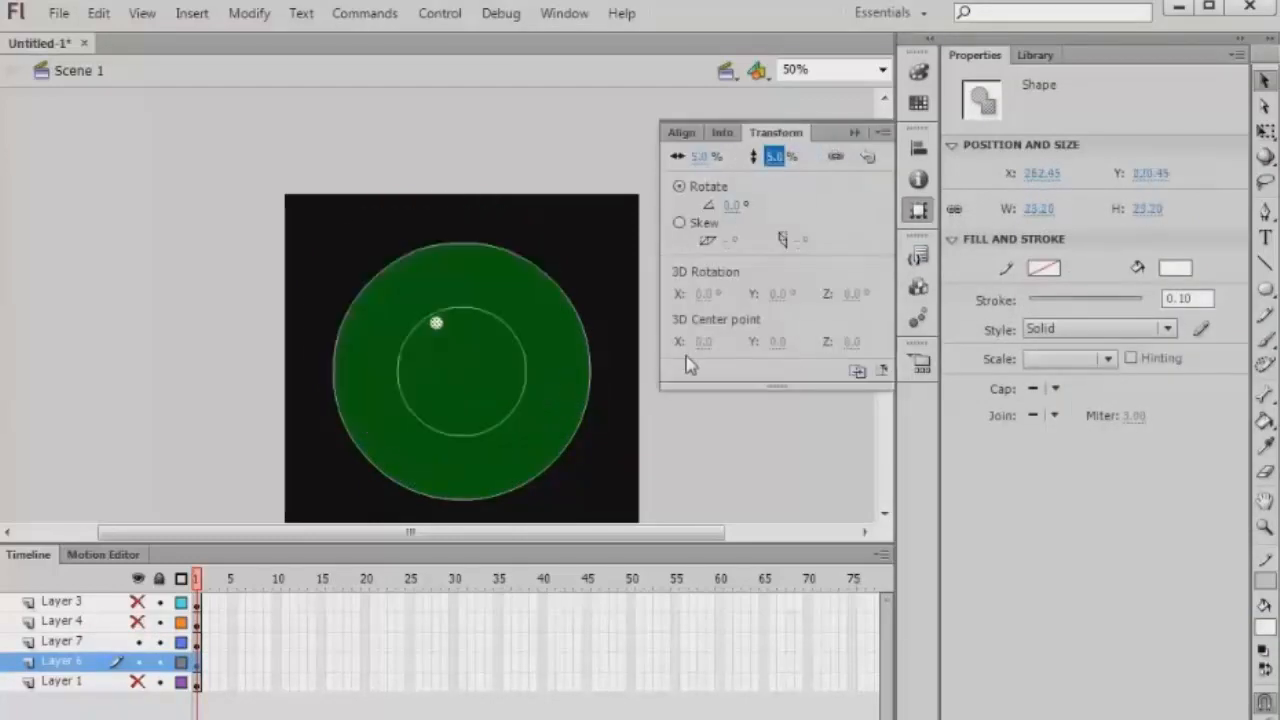
pyautogui.click(681, 132)
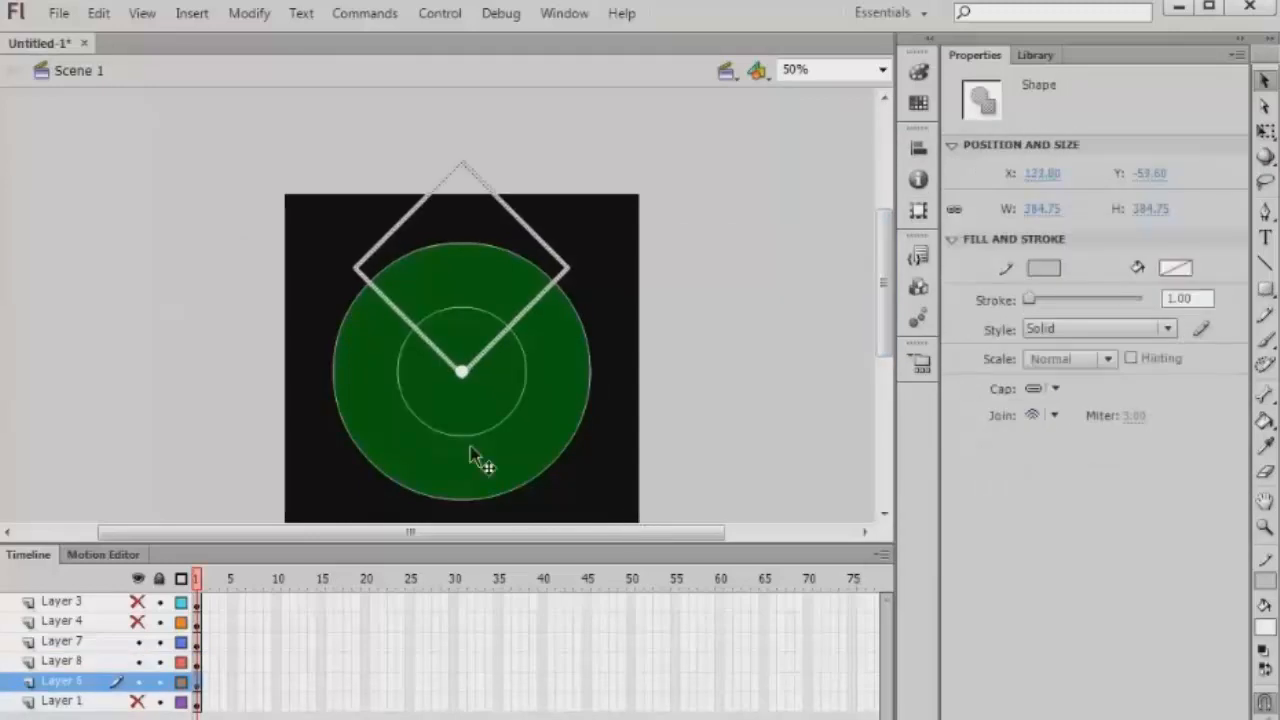
pyautogui.moveTo(680, 355)
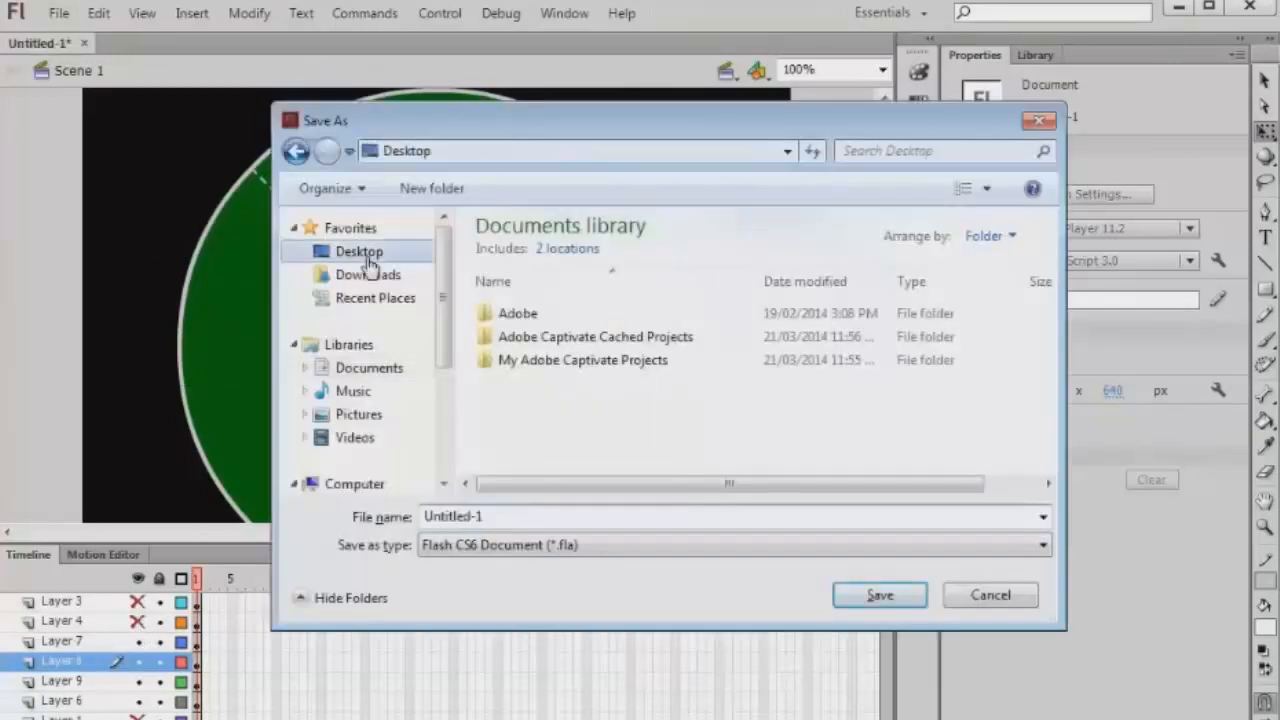
# - Save the document to the Desktop as Radar and place a ship dot on the radar's left
pyautogui.click(879, 594)
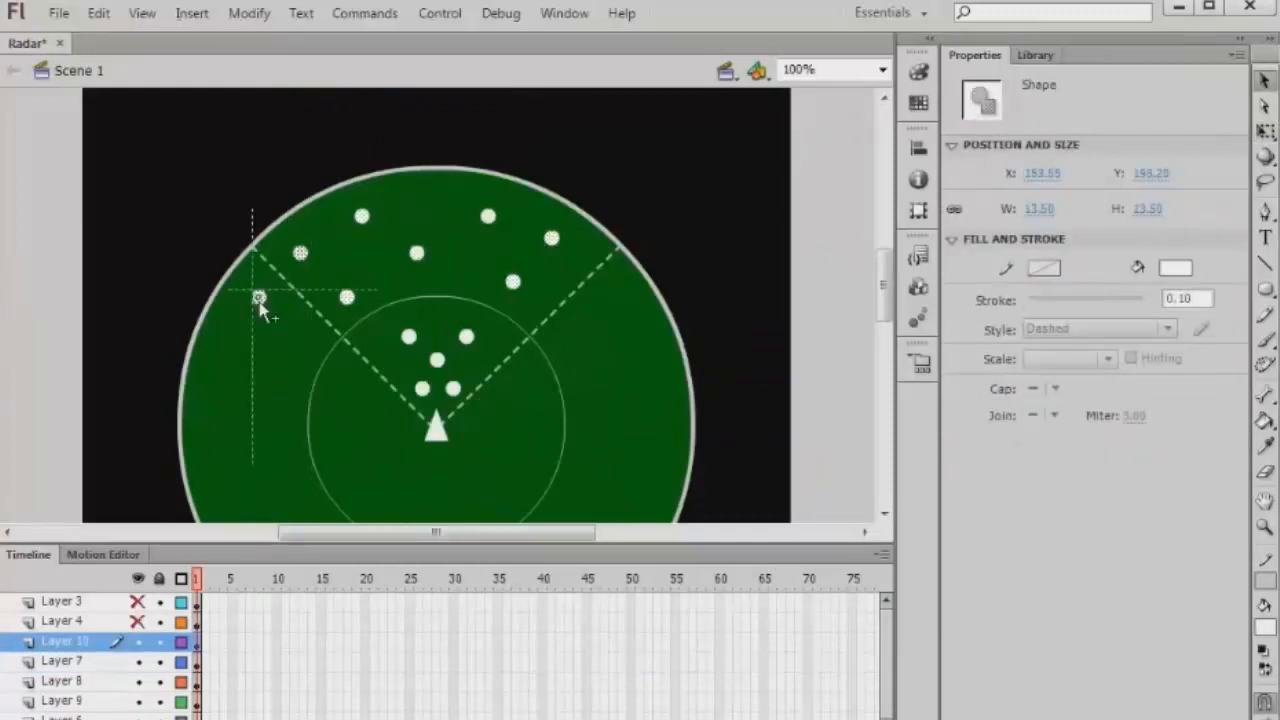
pyautogui.moveTo(260, 300); pyautogui.dragTo(270, 405)
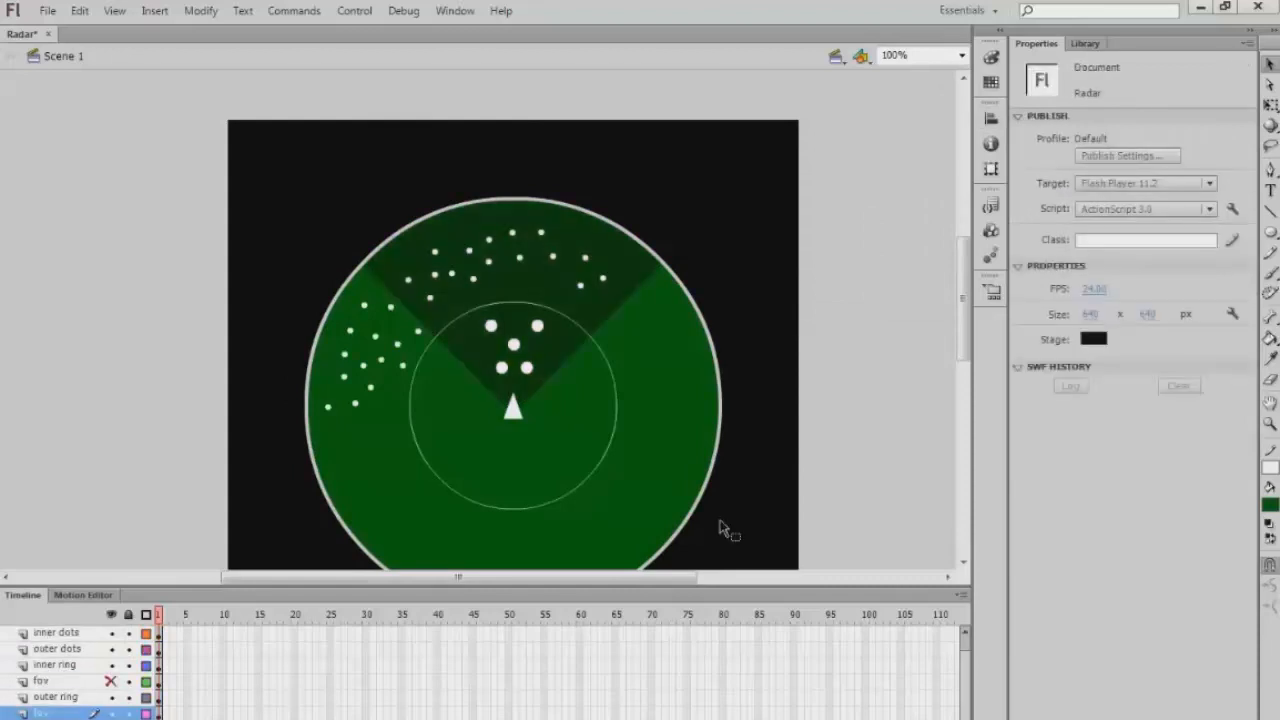
pyautogui.moveTo(450, 362)
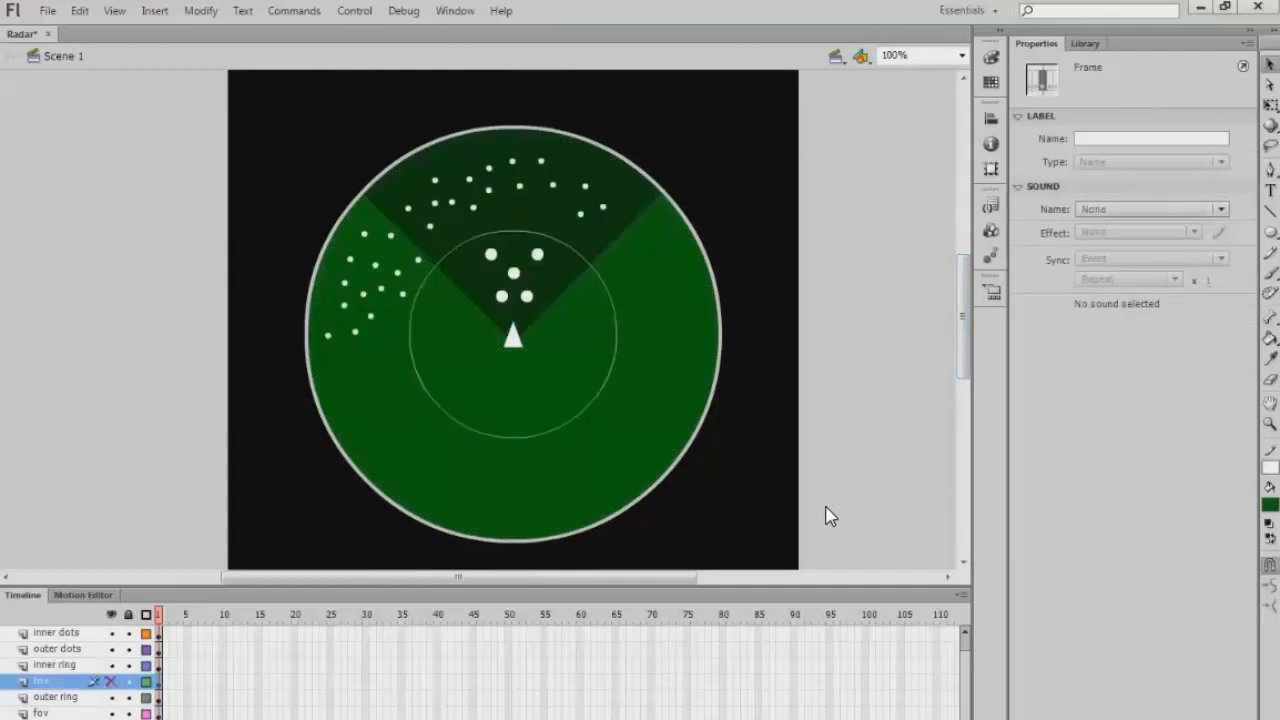
# - Add a new layer, accept auto-recovery, and convert the inner dots to a symbol via Modify > Convert to Symbol
pyautogui.click(617, 365)
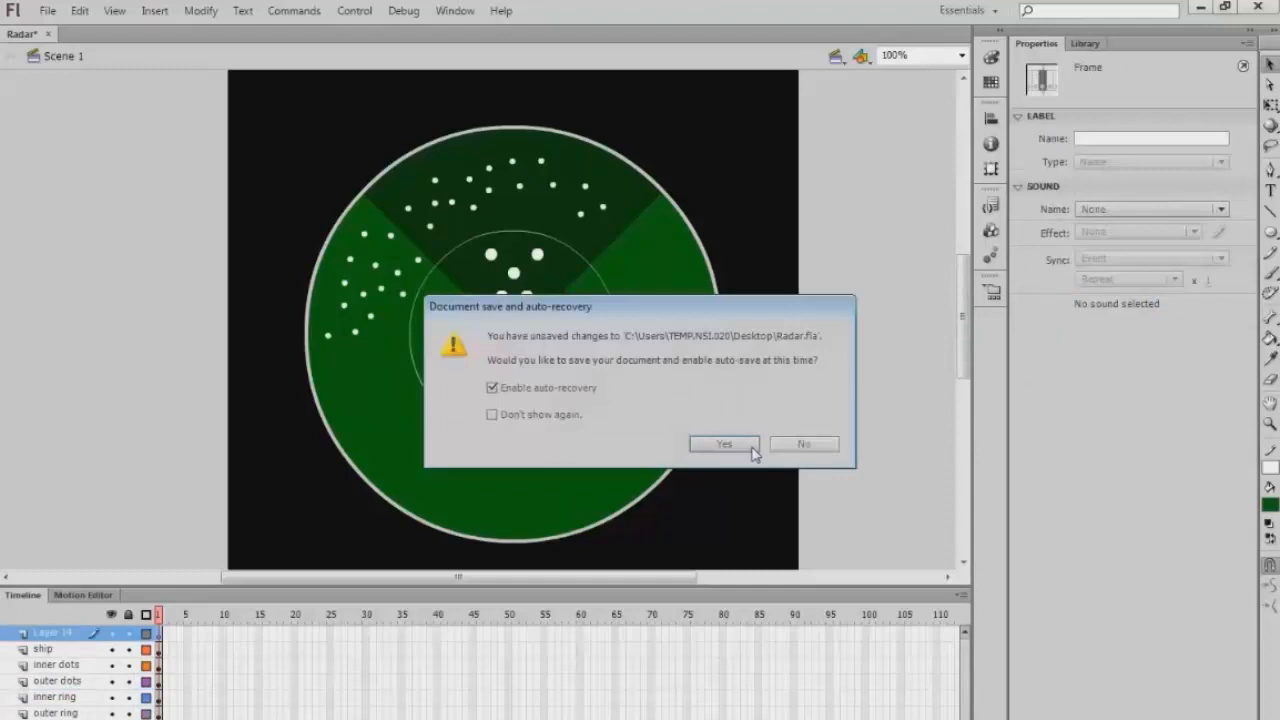
pyautogui.click(723, 443)
pyautogui.write('blip')
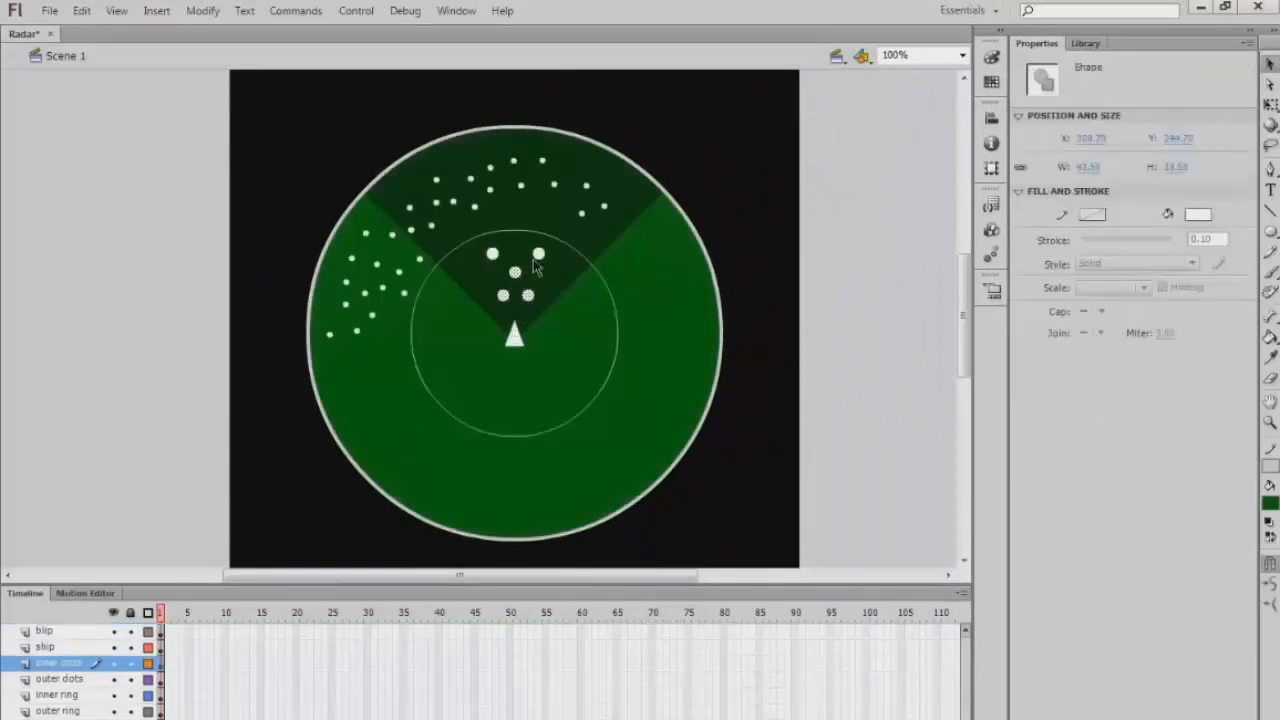
pyautogui.click(202, 11)
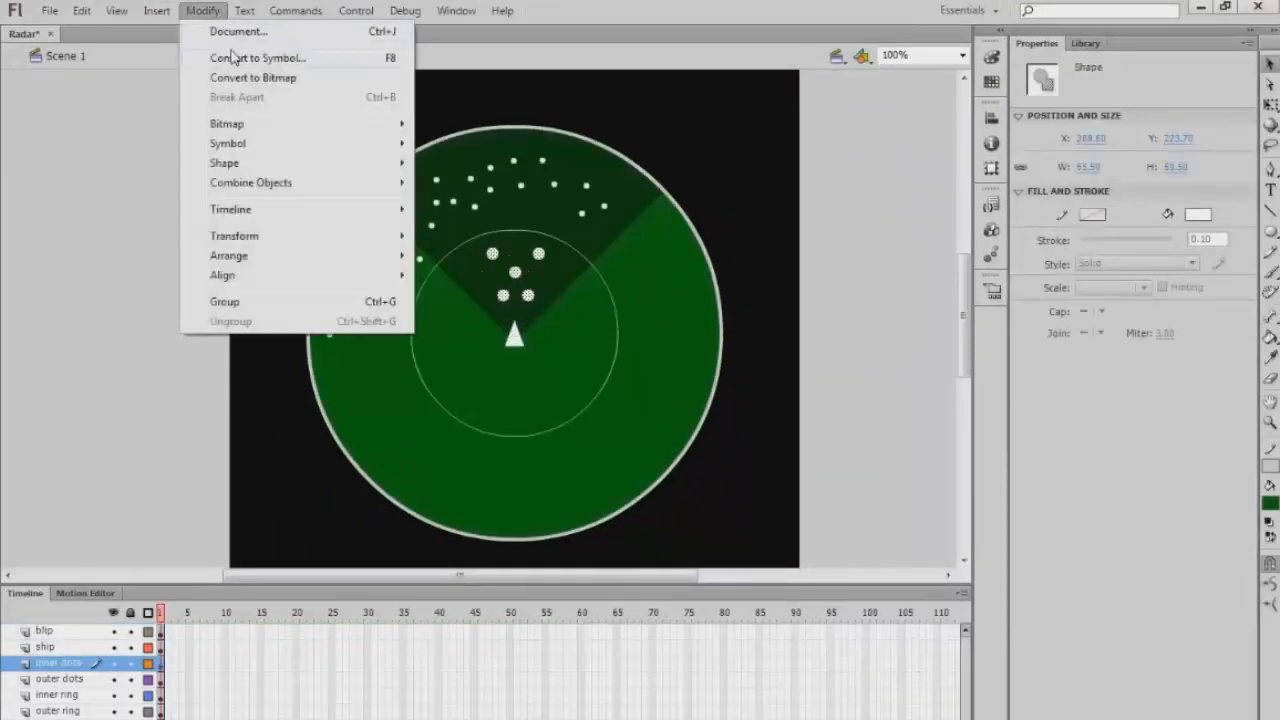
pyautogui.click(257, 57)
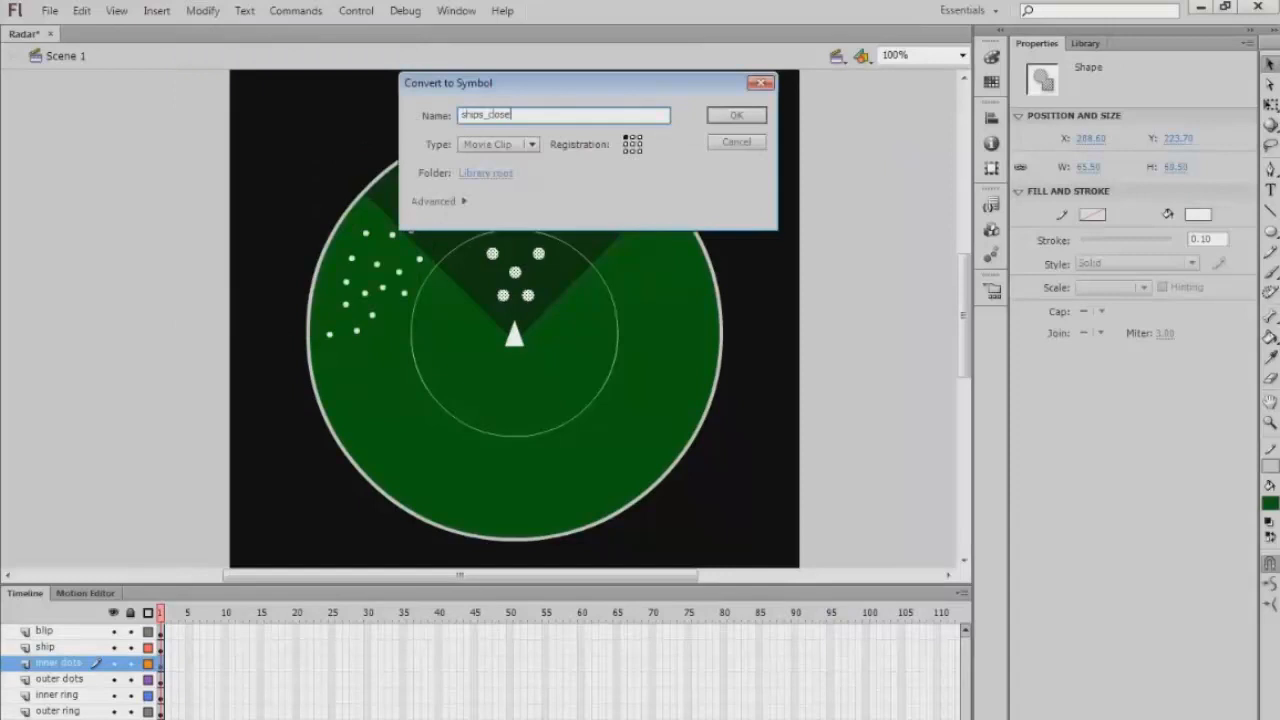
# - Insert frames to frame 60 in ships_close and distribute the five dots to separate layers
pyautogui.click(736, 114)
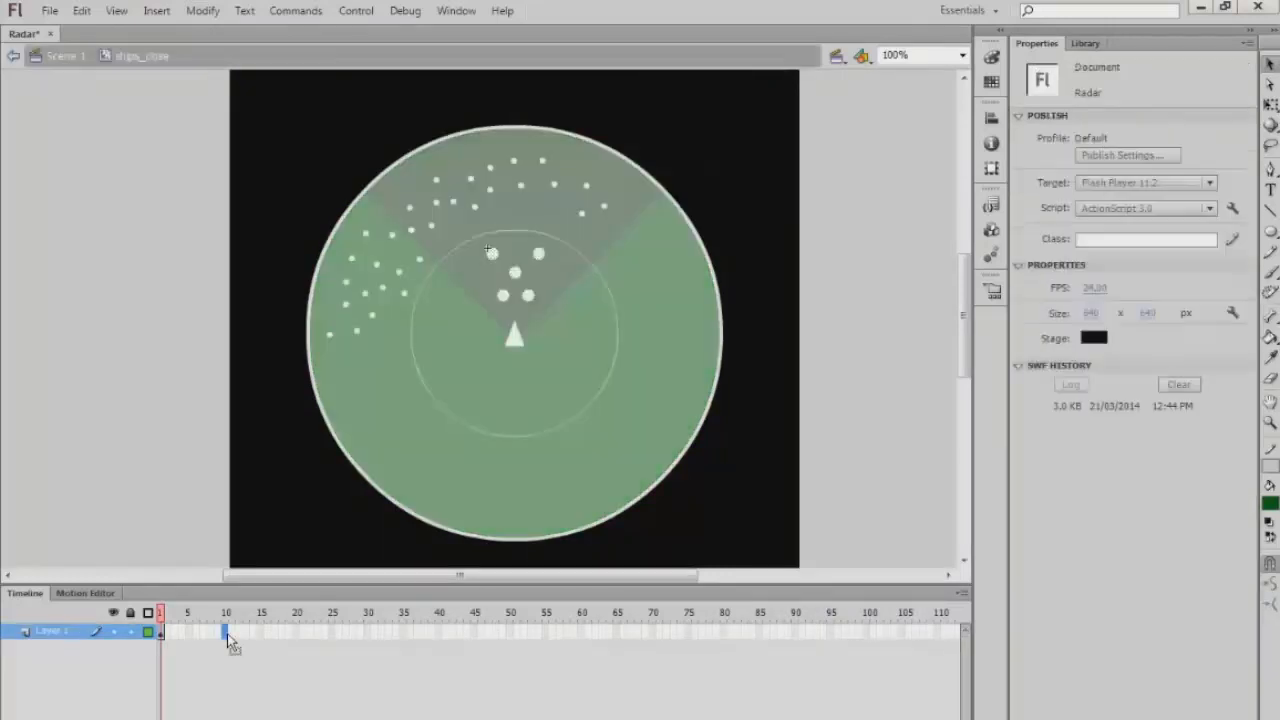
pyautogui.click(580, 632)
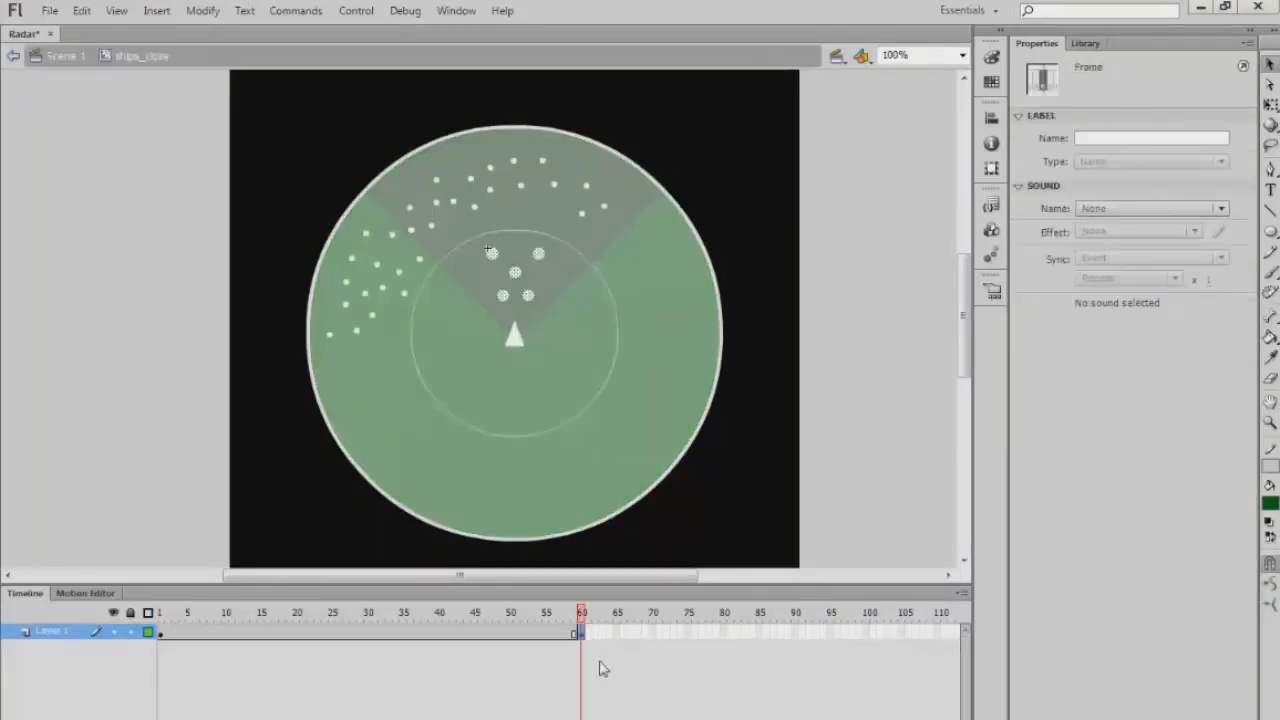
pyautogui.click(168, 612)
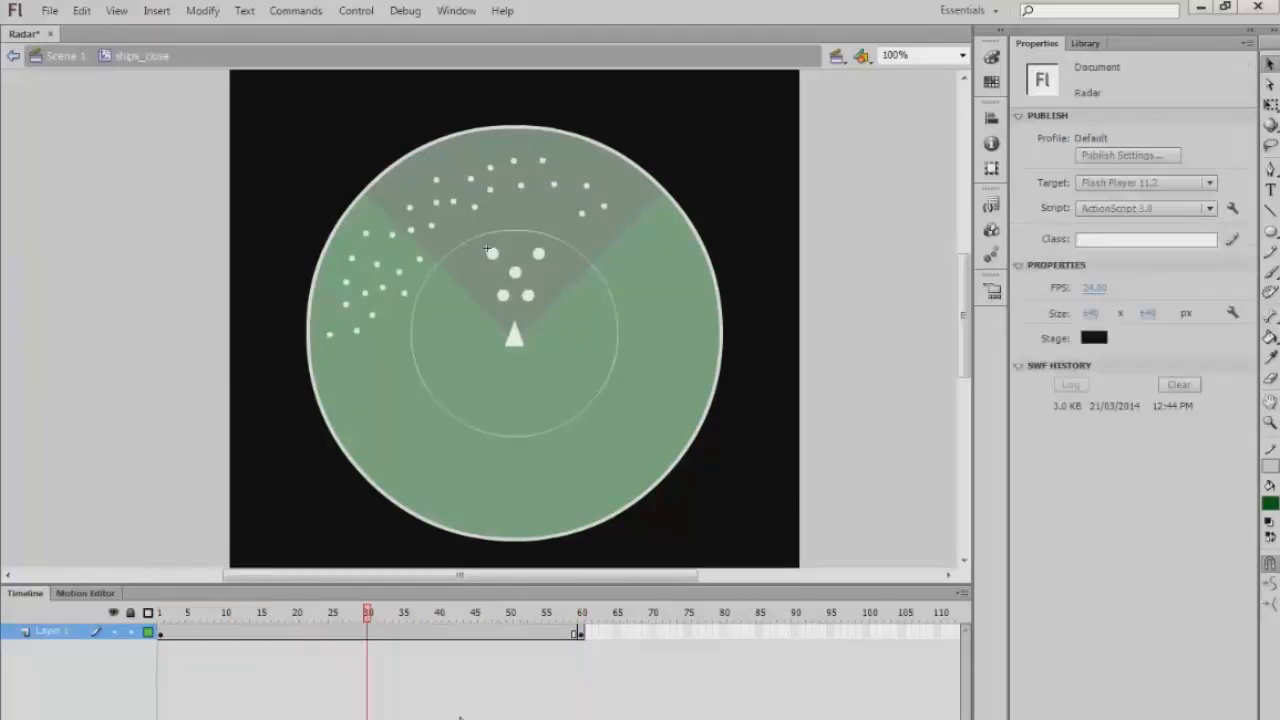
pyautogui.click(440, 612)
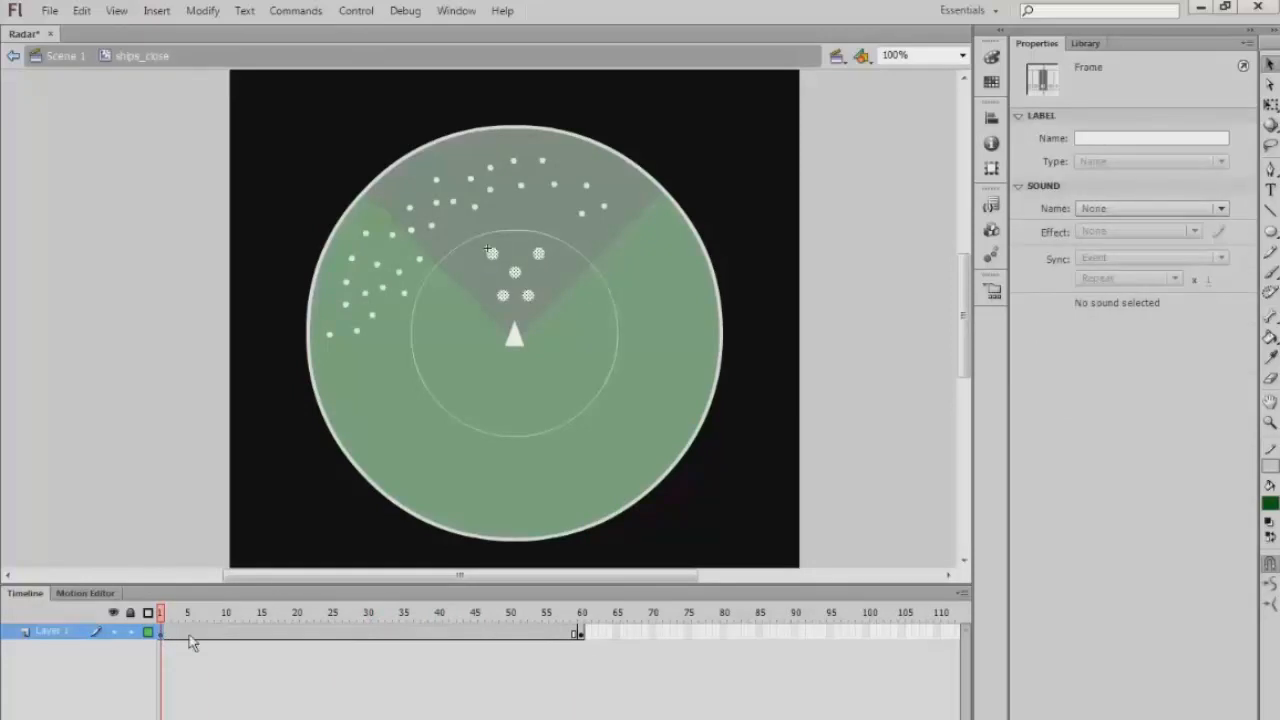
pyautogui.click(540, 253)
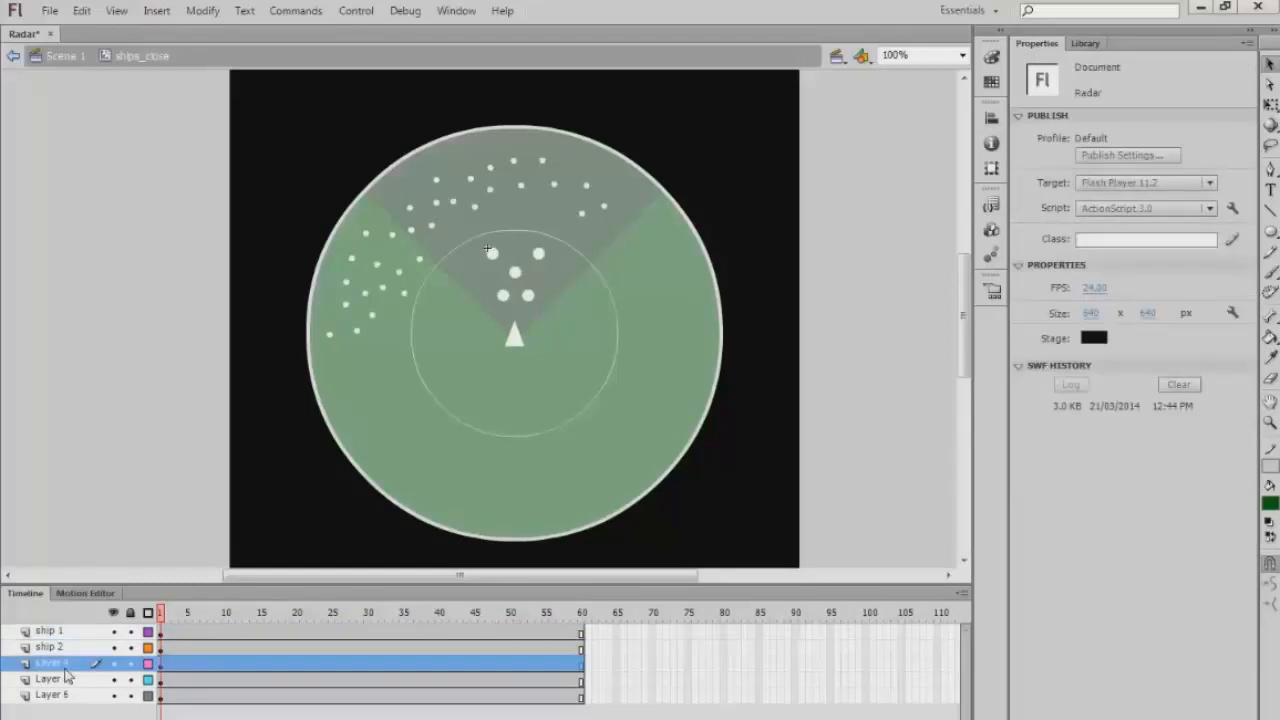
# - Rename the remaining ship layers, finishing with ship 5
pyautogui.click(50, 663)
pyautogui.write('ship 3')
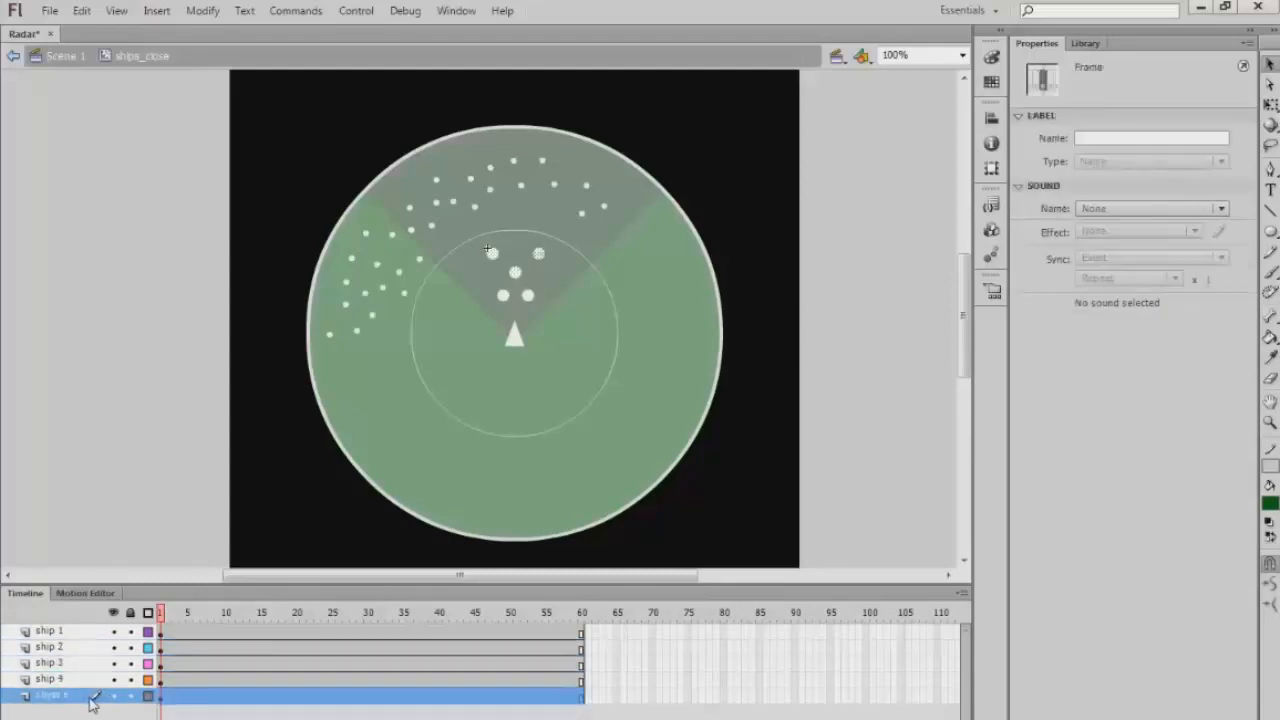
pyautogui.doubleClick(52, 695)
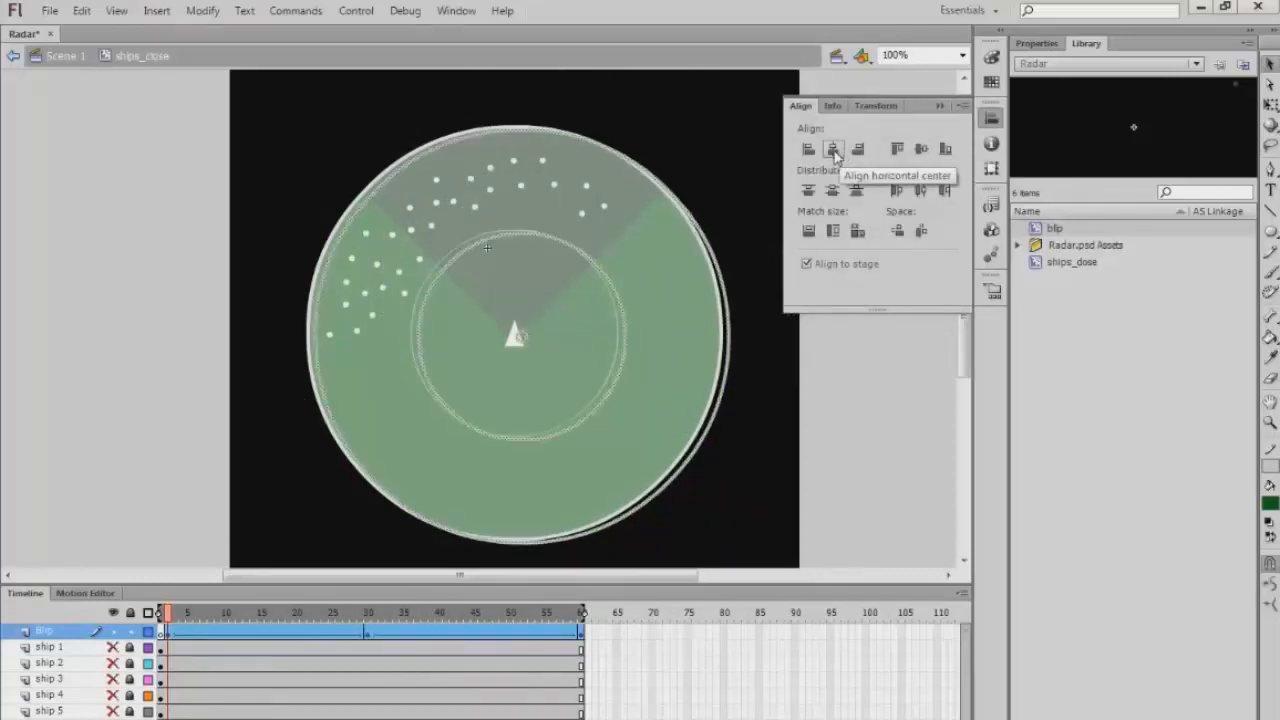
# - Centre the blip rings horizontally on the stage with the Align panel
pyautogui.click(833, 149)
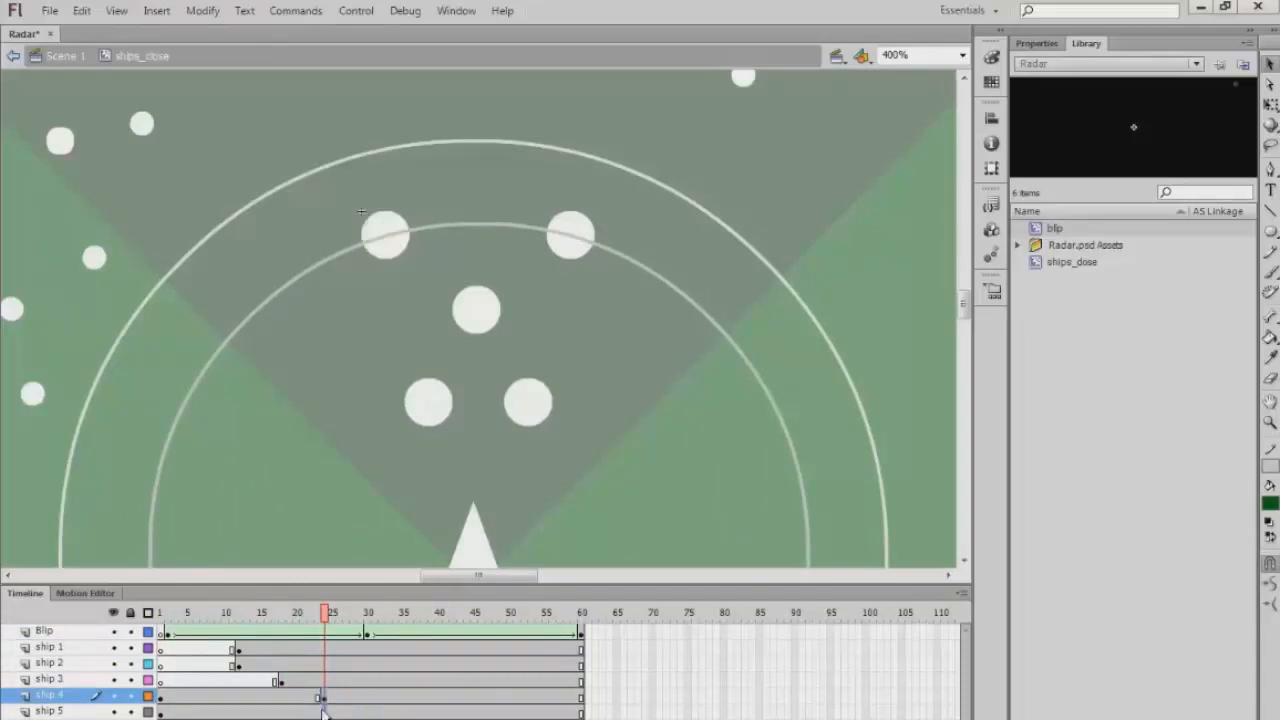
# - Set ship 5's appearance frame and select the middle ship dot for its pop-in scaling
pyautogui.click(261, 612)
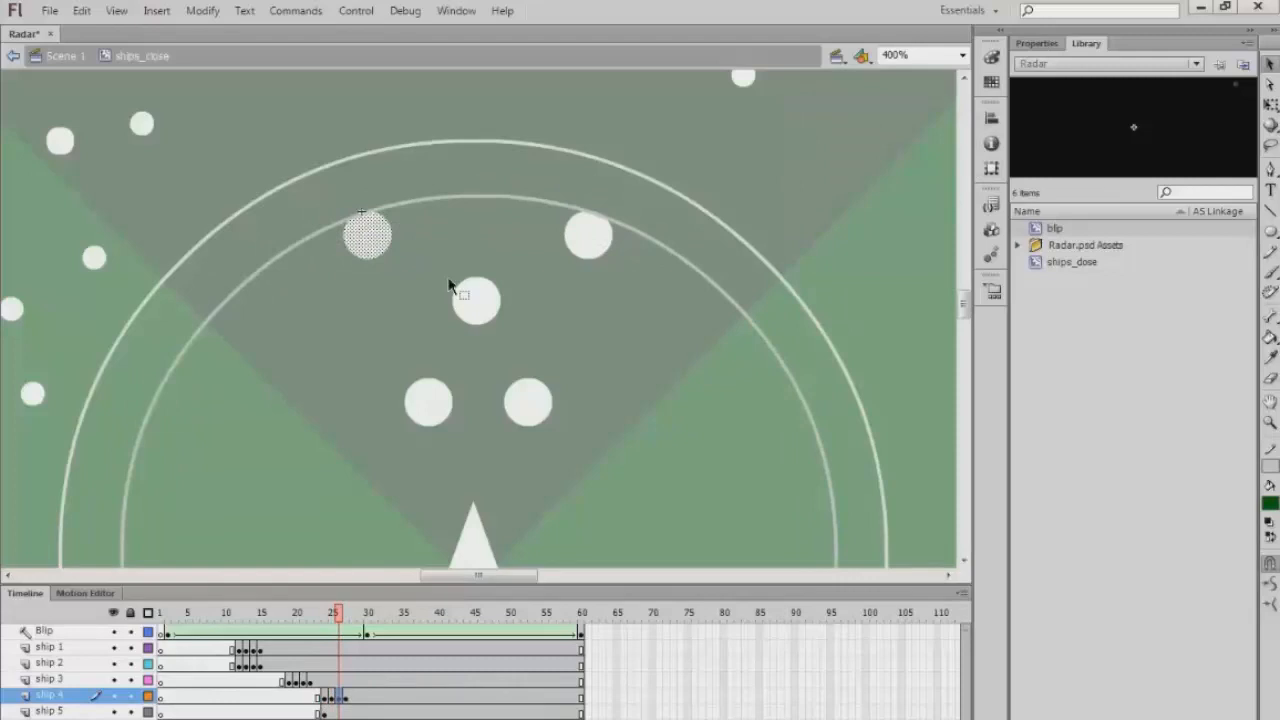
pyautogui.click(991, 168)
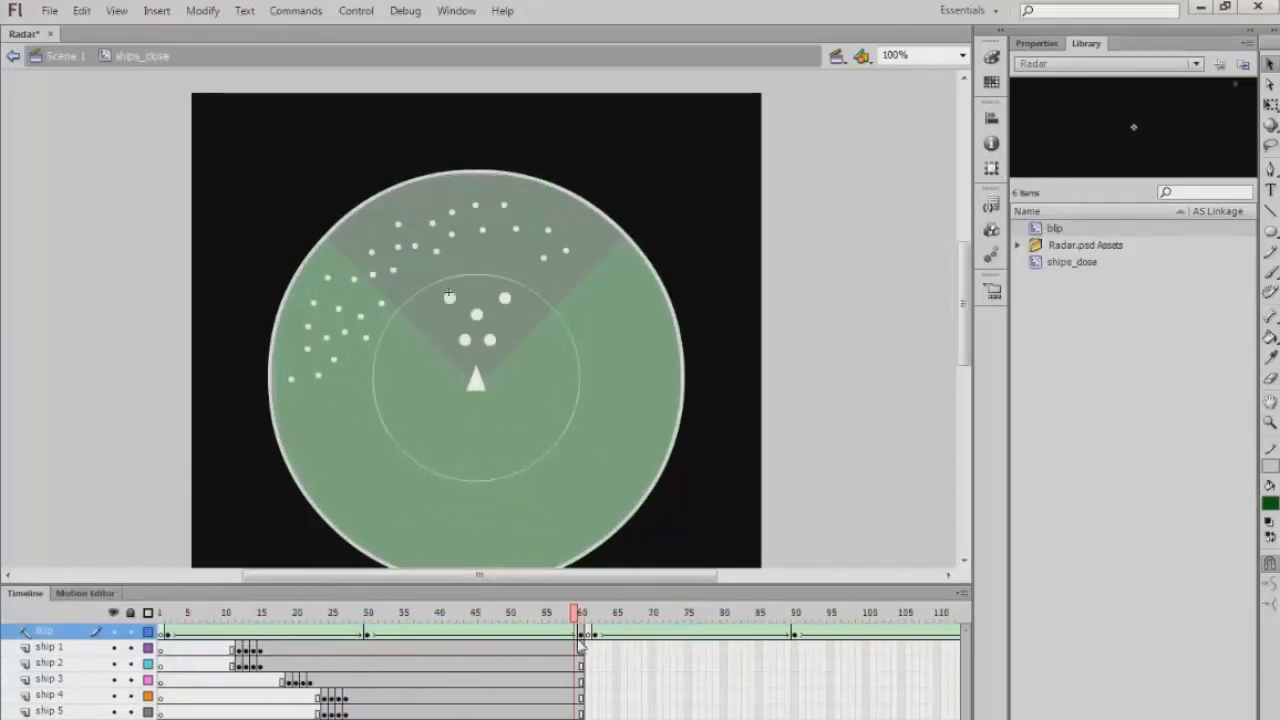
# - Extend the ship layers to frame 80 and copy pop-in keyframes to around frame 70
pyautogui.click(720, 613)
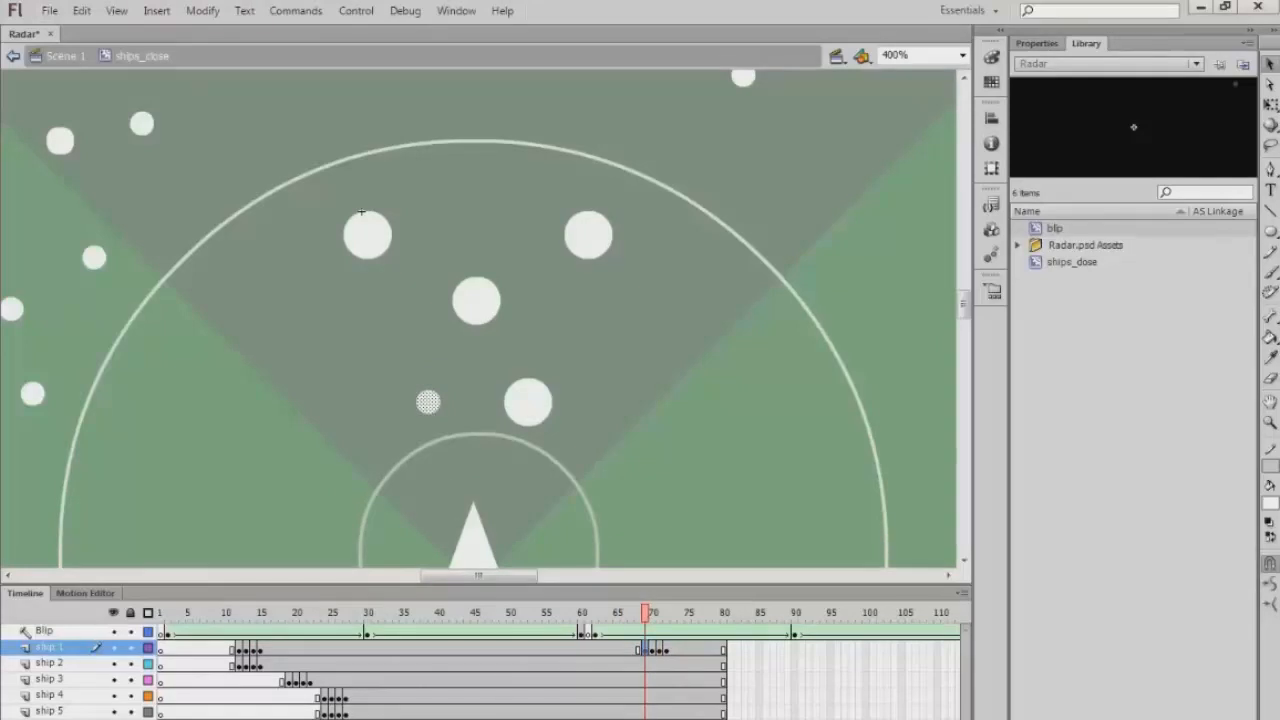
pyautogui.click(296, 612)
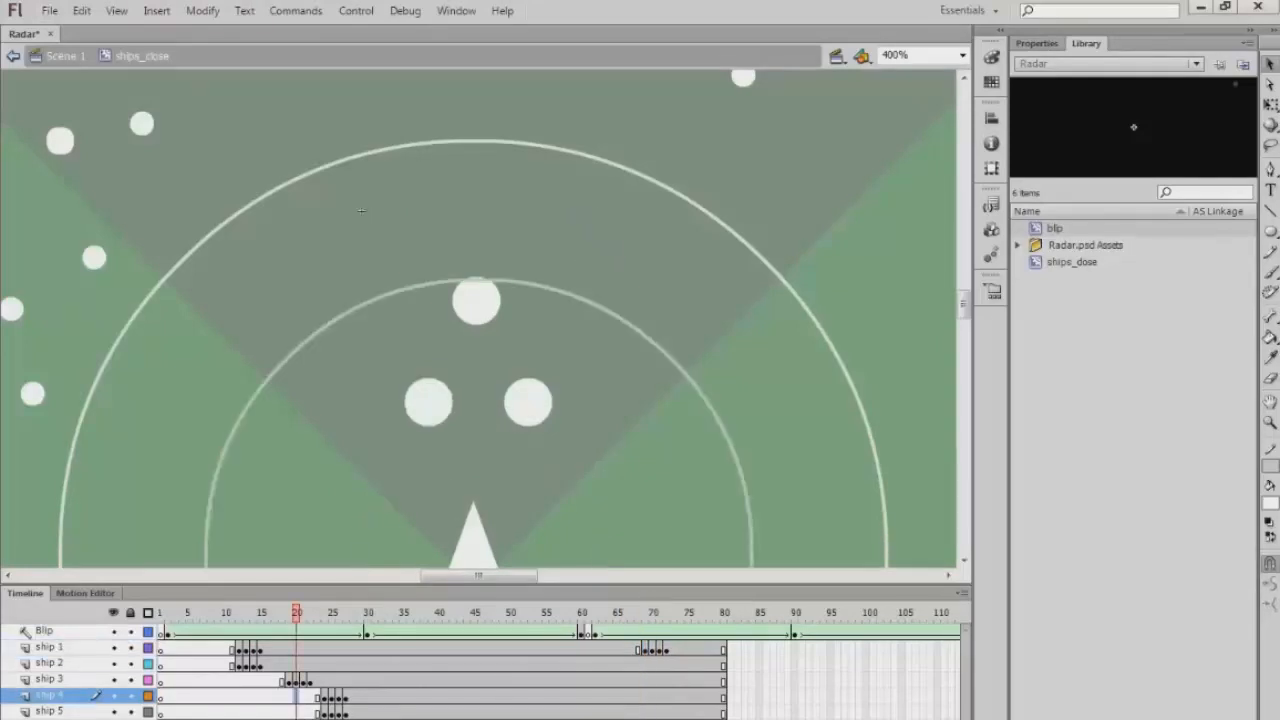
pyautogui.moveTo(296, 612); pyautogui.dragTo(715, 615)
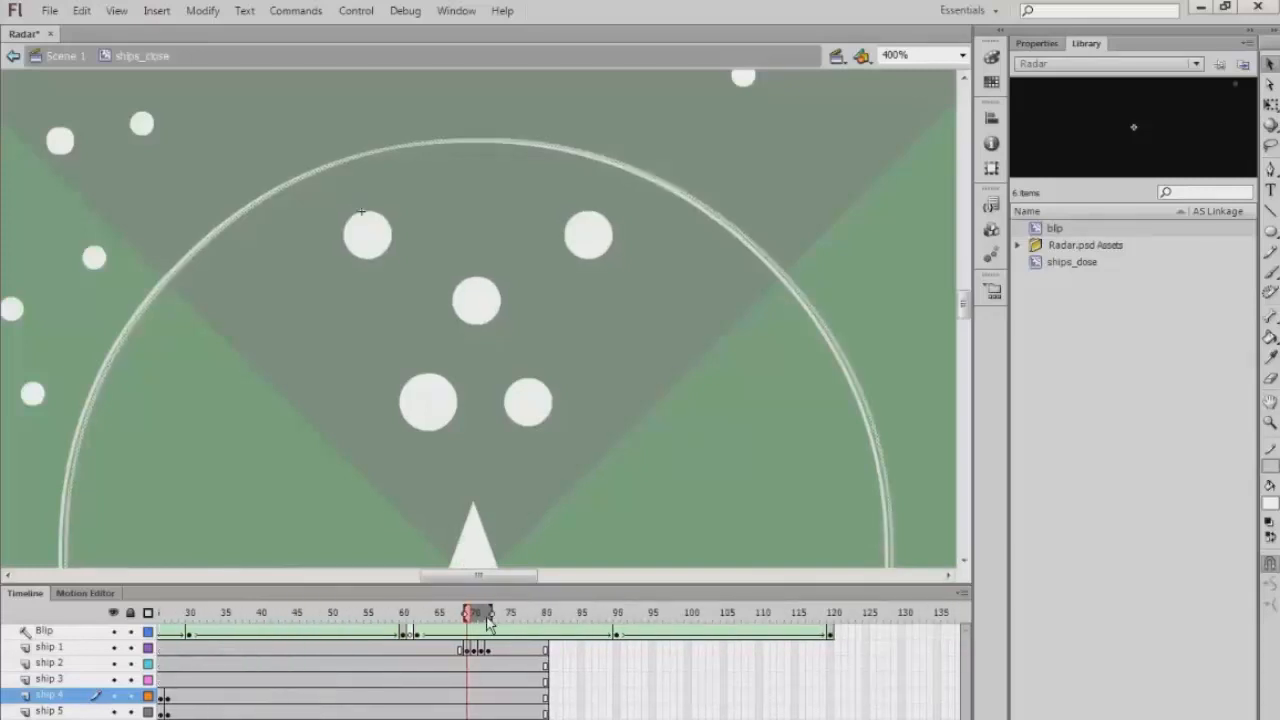
pyautogui.click(49, 647)
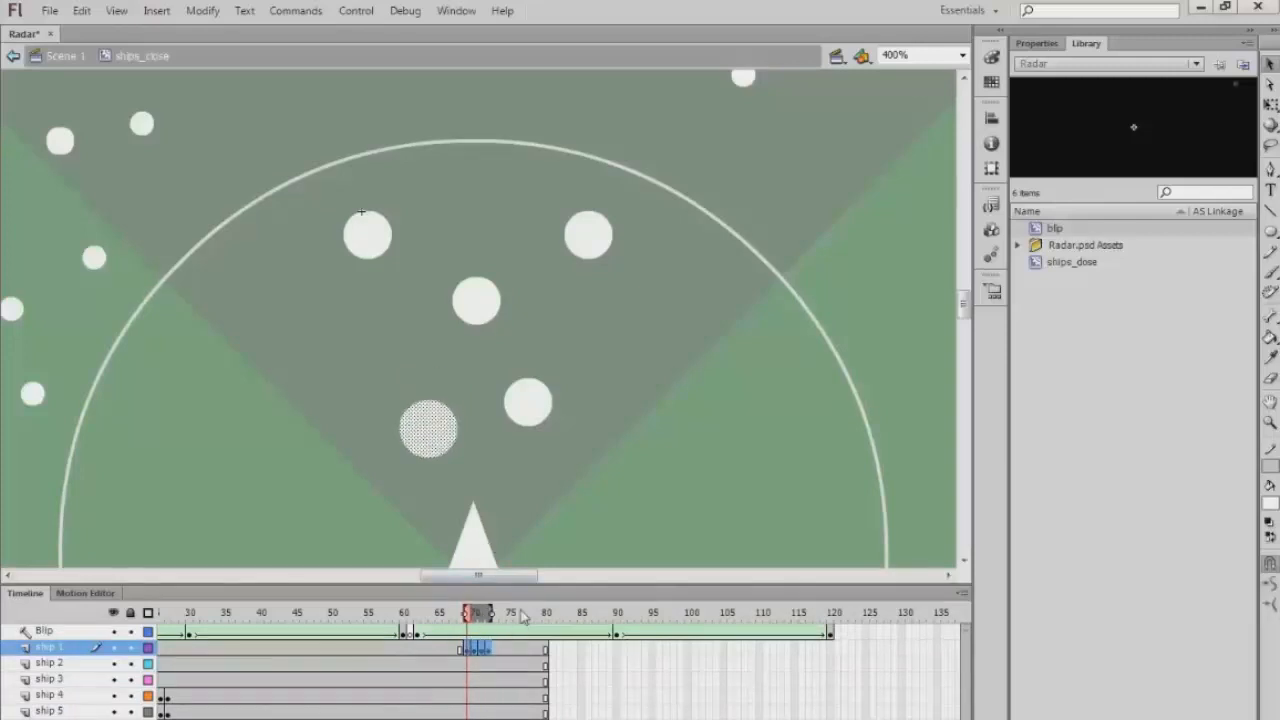
# - Select ship 1's second pop-in keyframes and move its dot nearer the radar centre
pyautogui.click(690, 612)
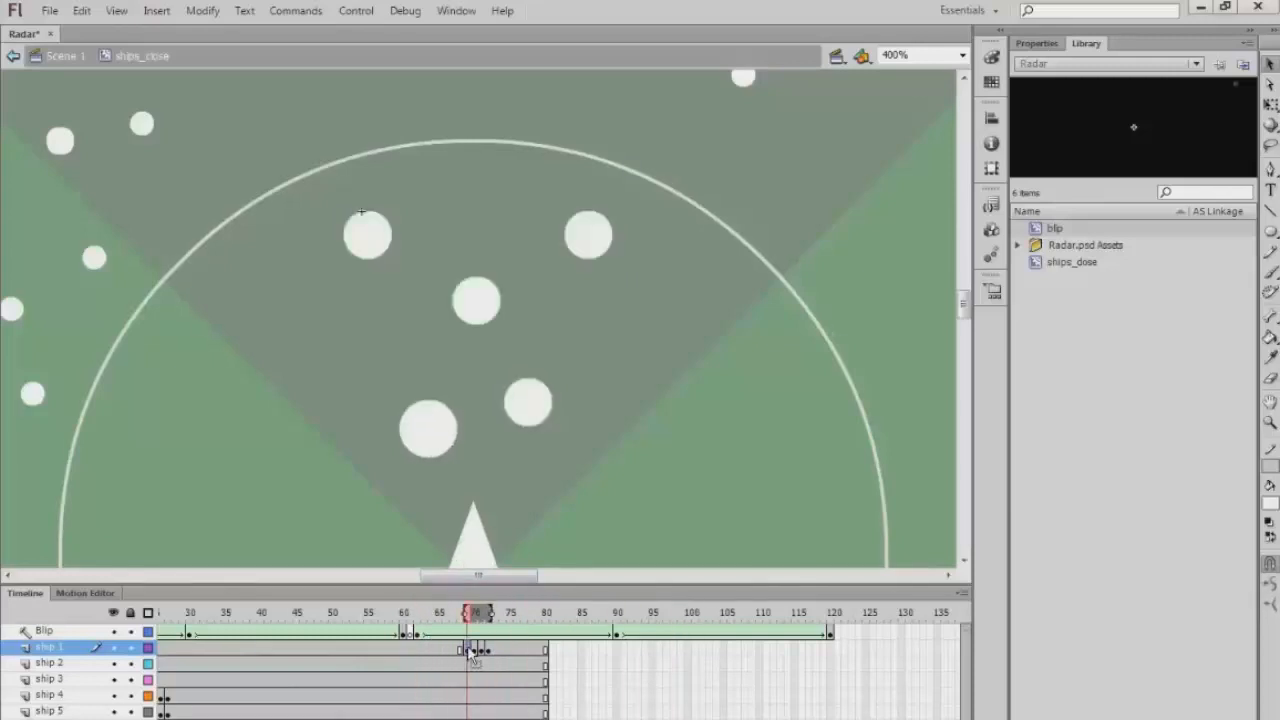
pyautogui.click(922, 55)
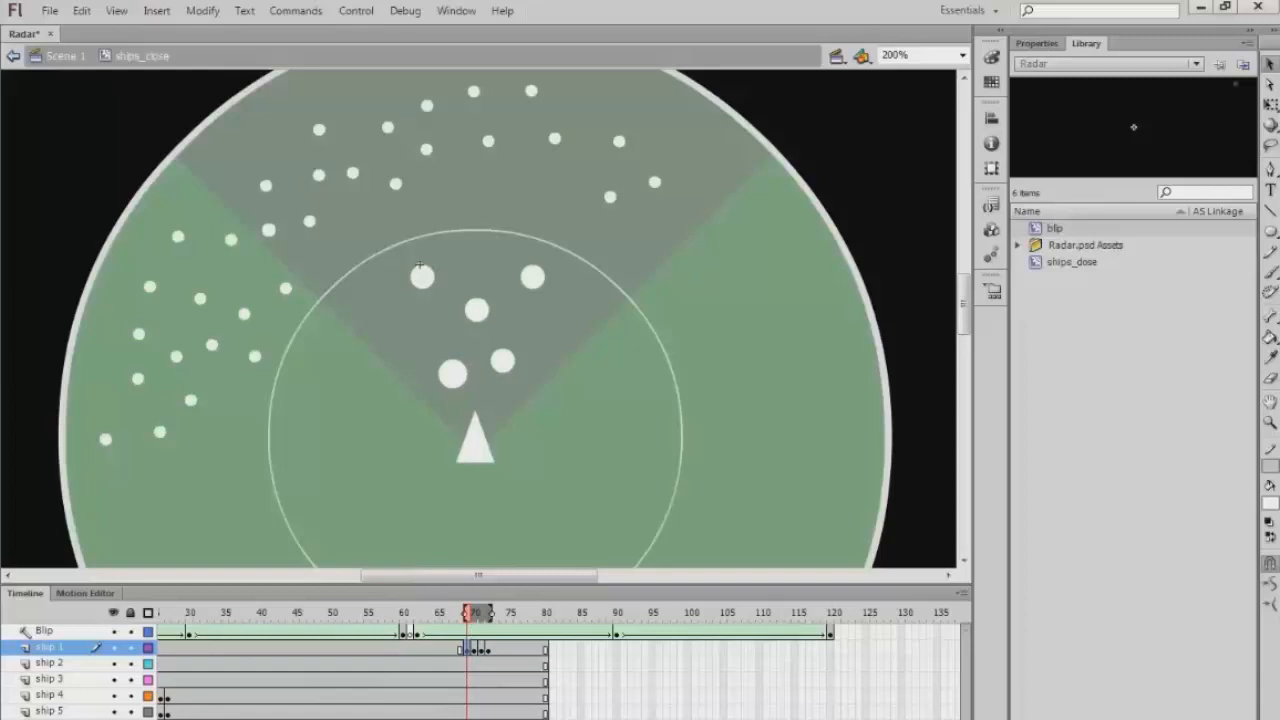
pyautogui.click(472, 612)
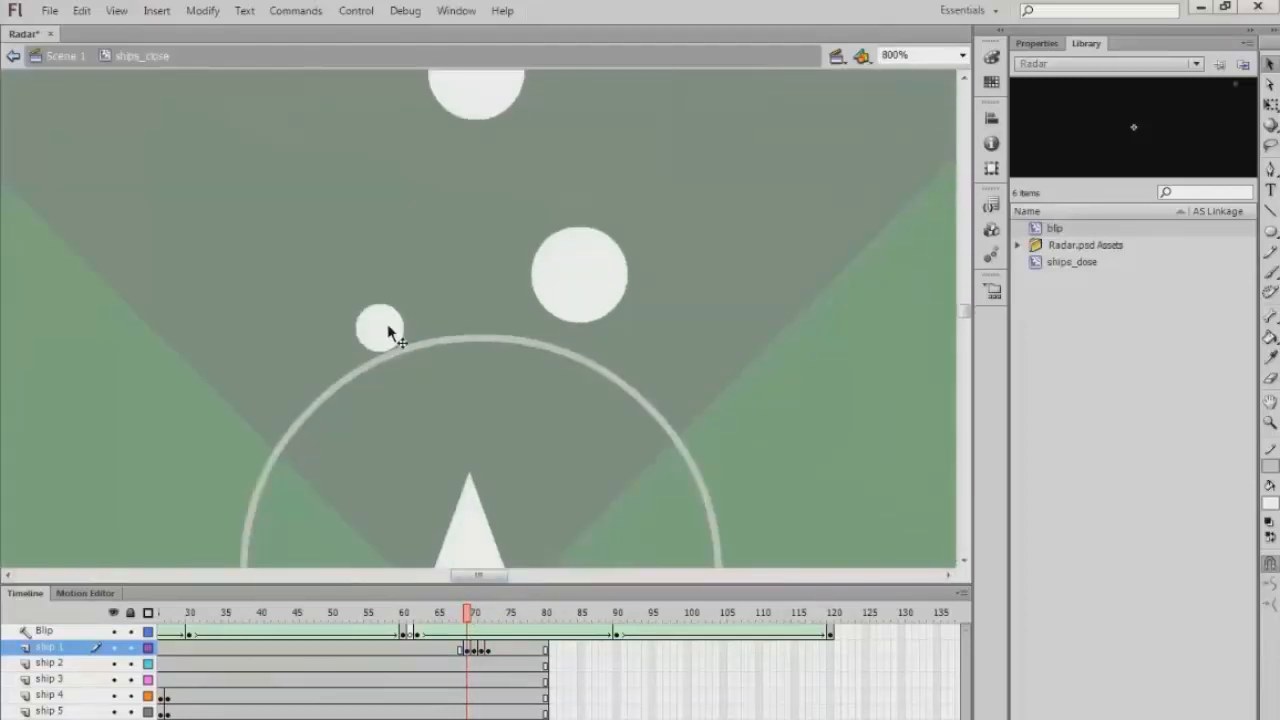
pyautogui.click(379, 328)
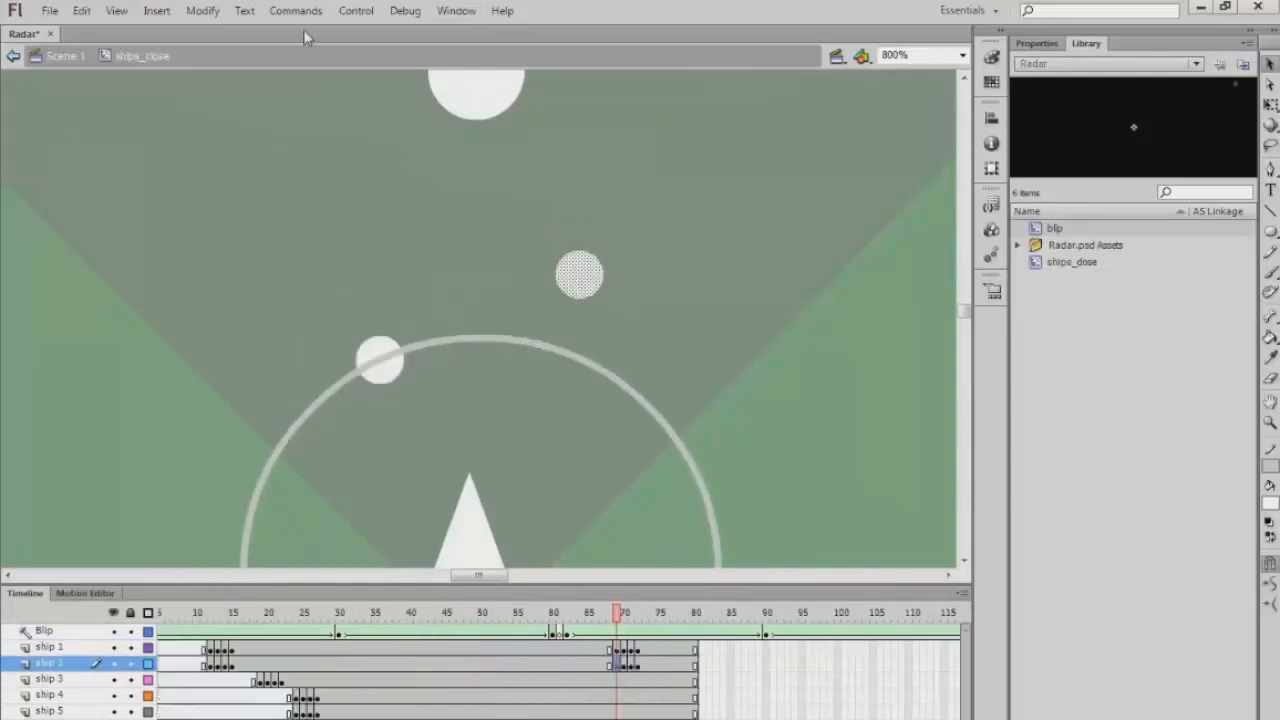
# - Turn on View > Rulers, level ship 2's repeat dot with ship 1's, and scrub to frame 82
pyautogui.click(116, 11)
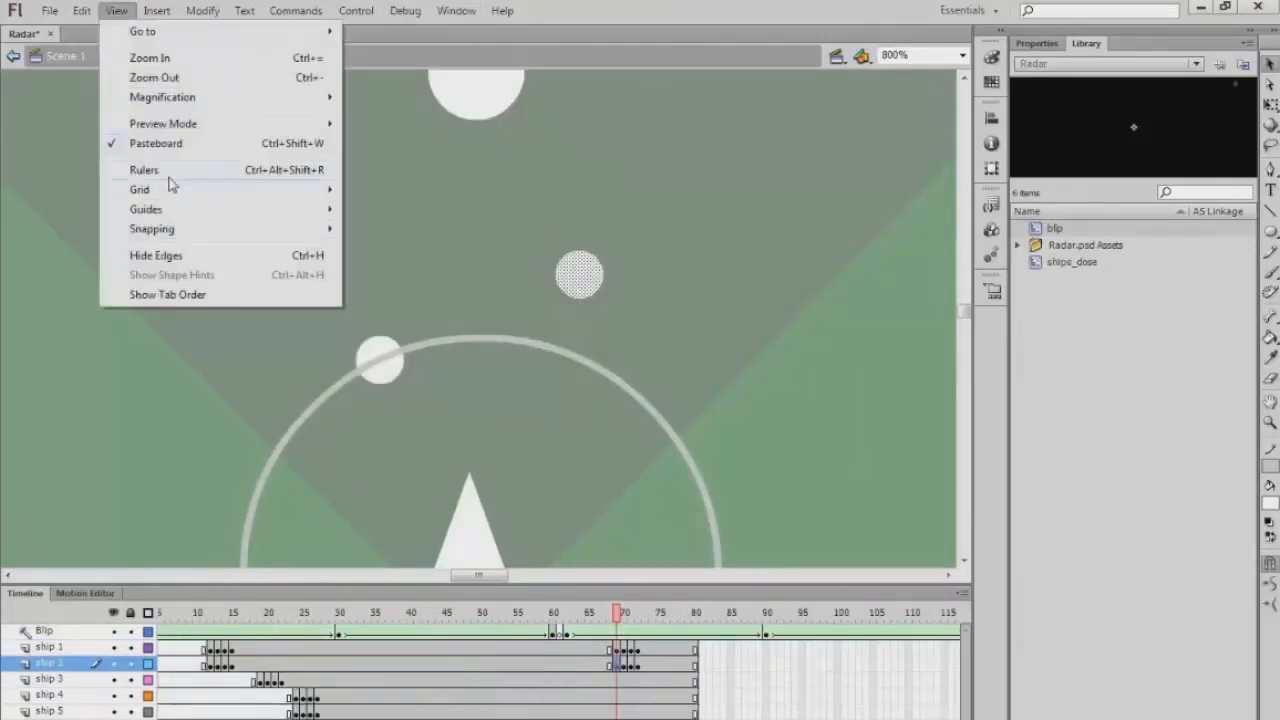
pyautogui.click(144, 169)
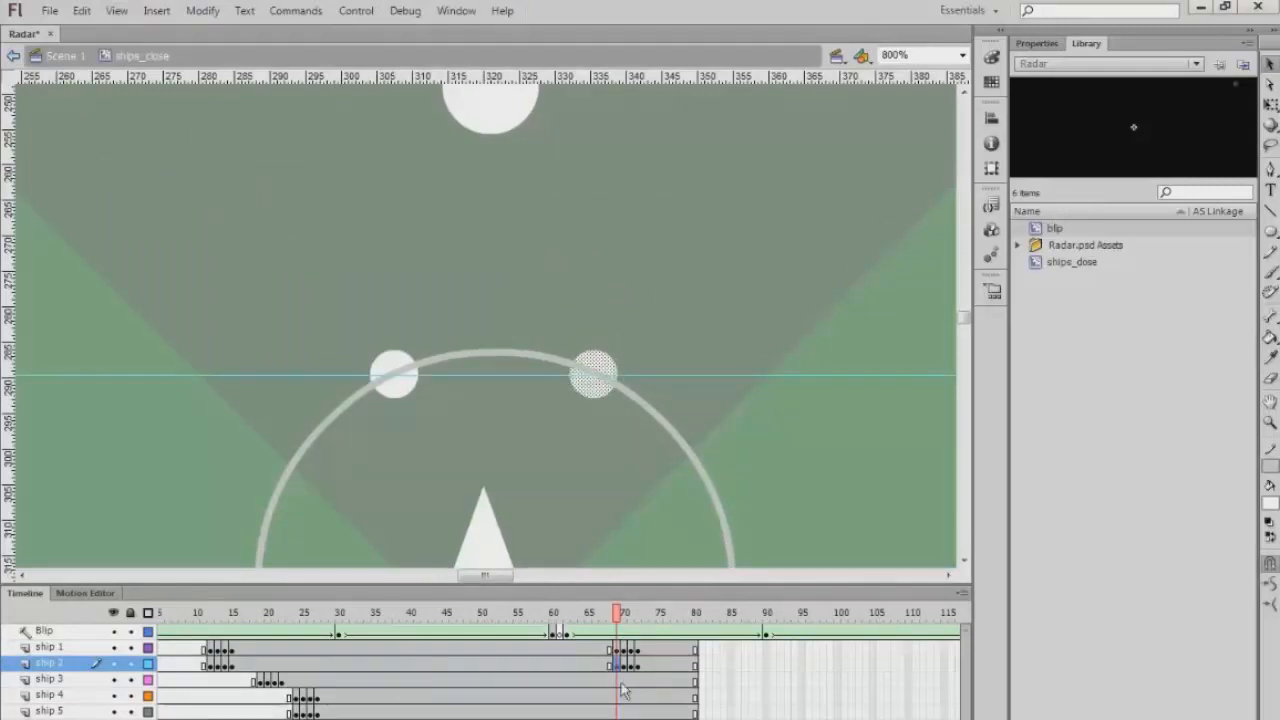
pyautogui.click(630, 612)
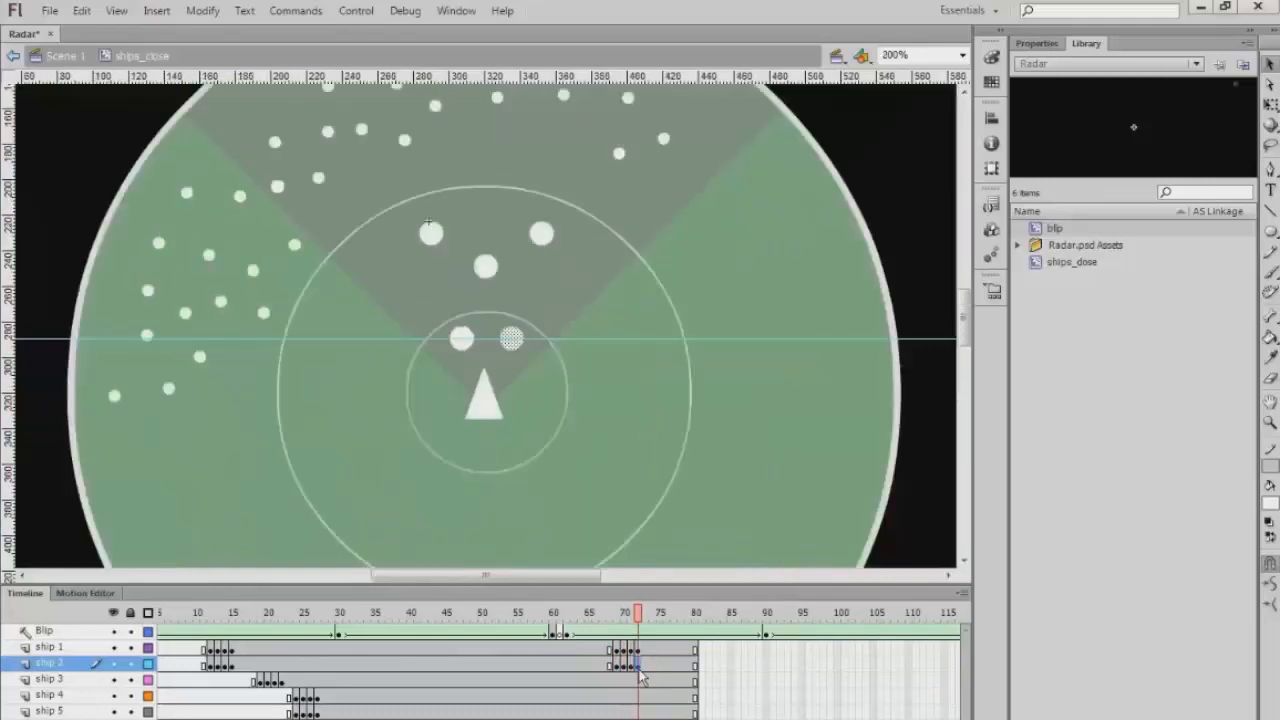
pyautogui.click(417, 612)
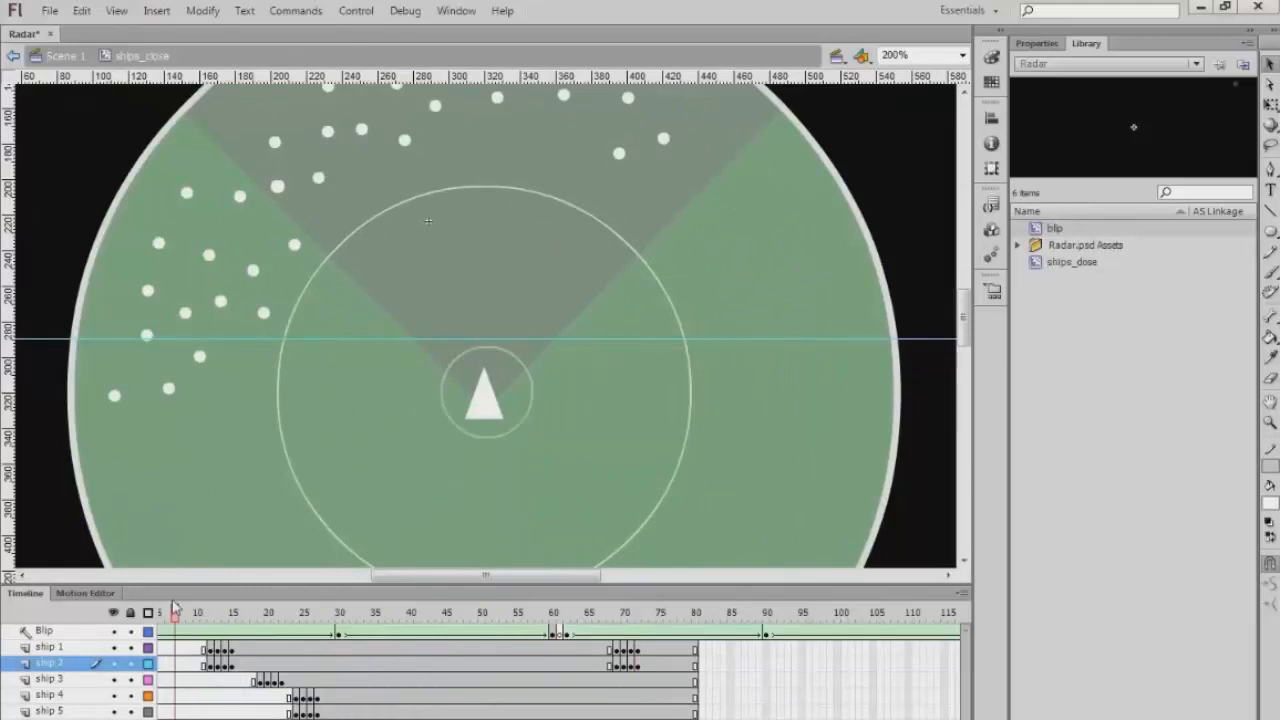
pyautogui.click(710, 612)
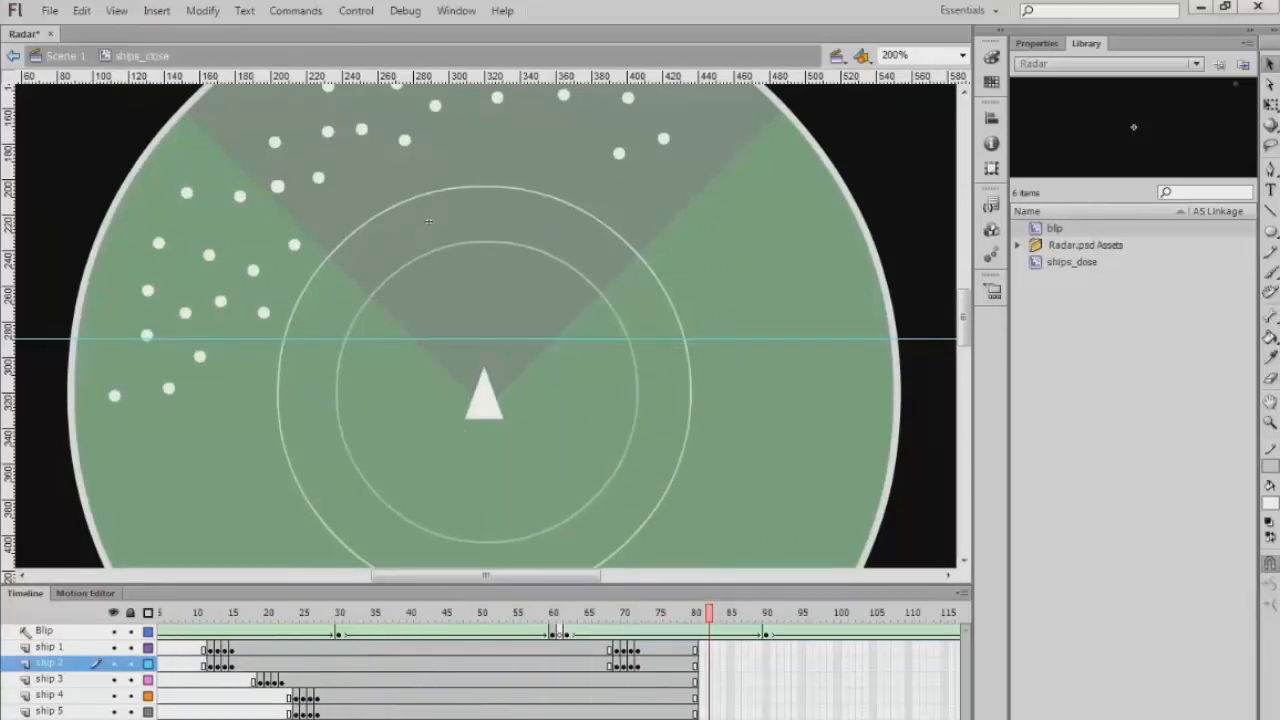